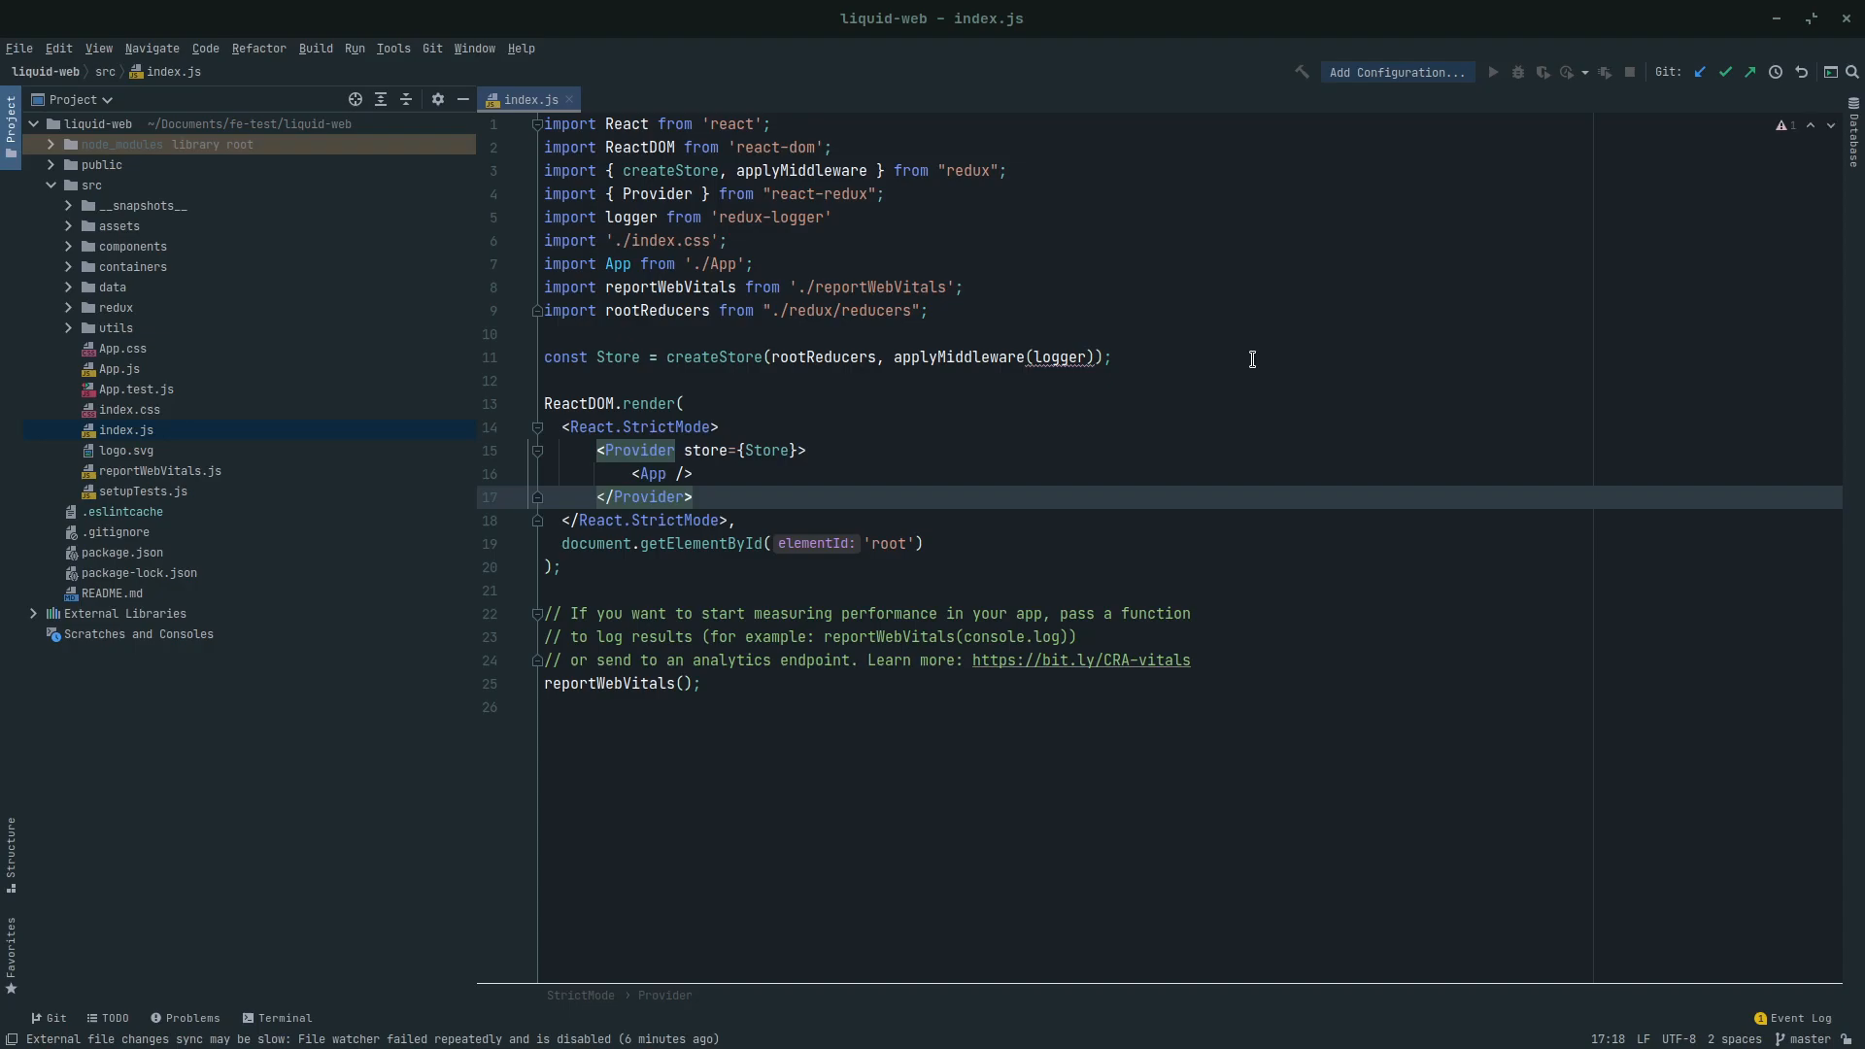
mouse_move(1134, 393)
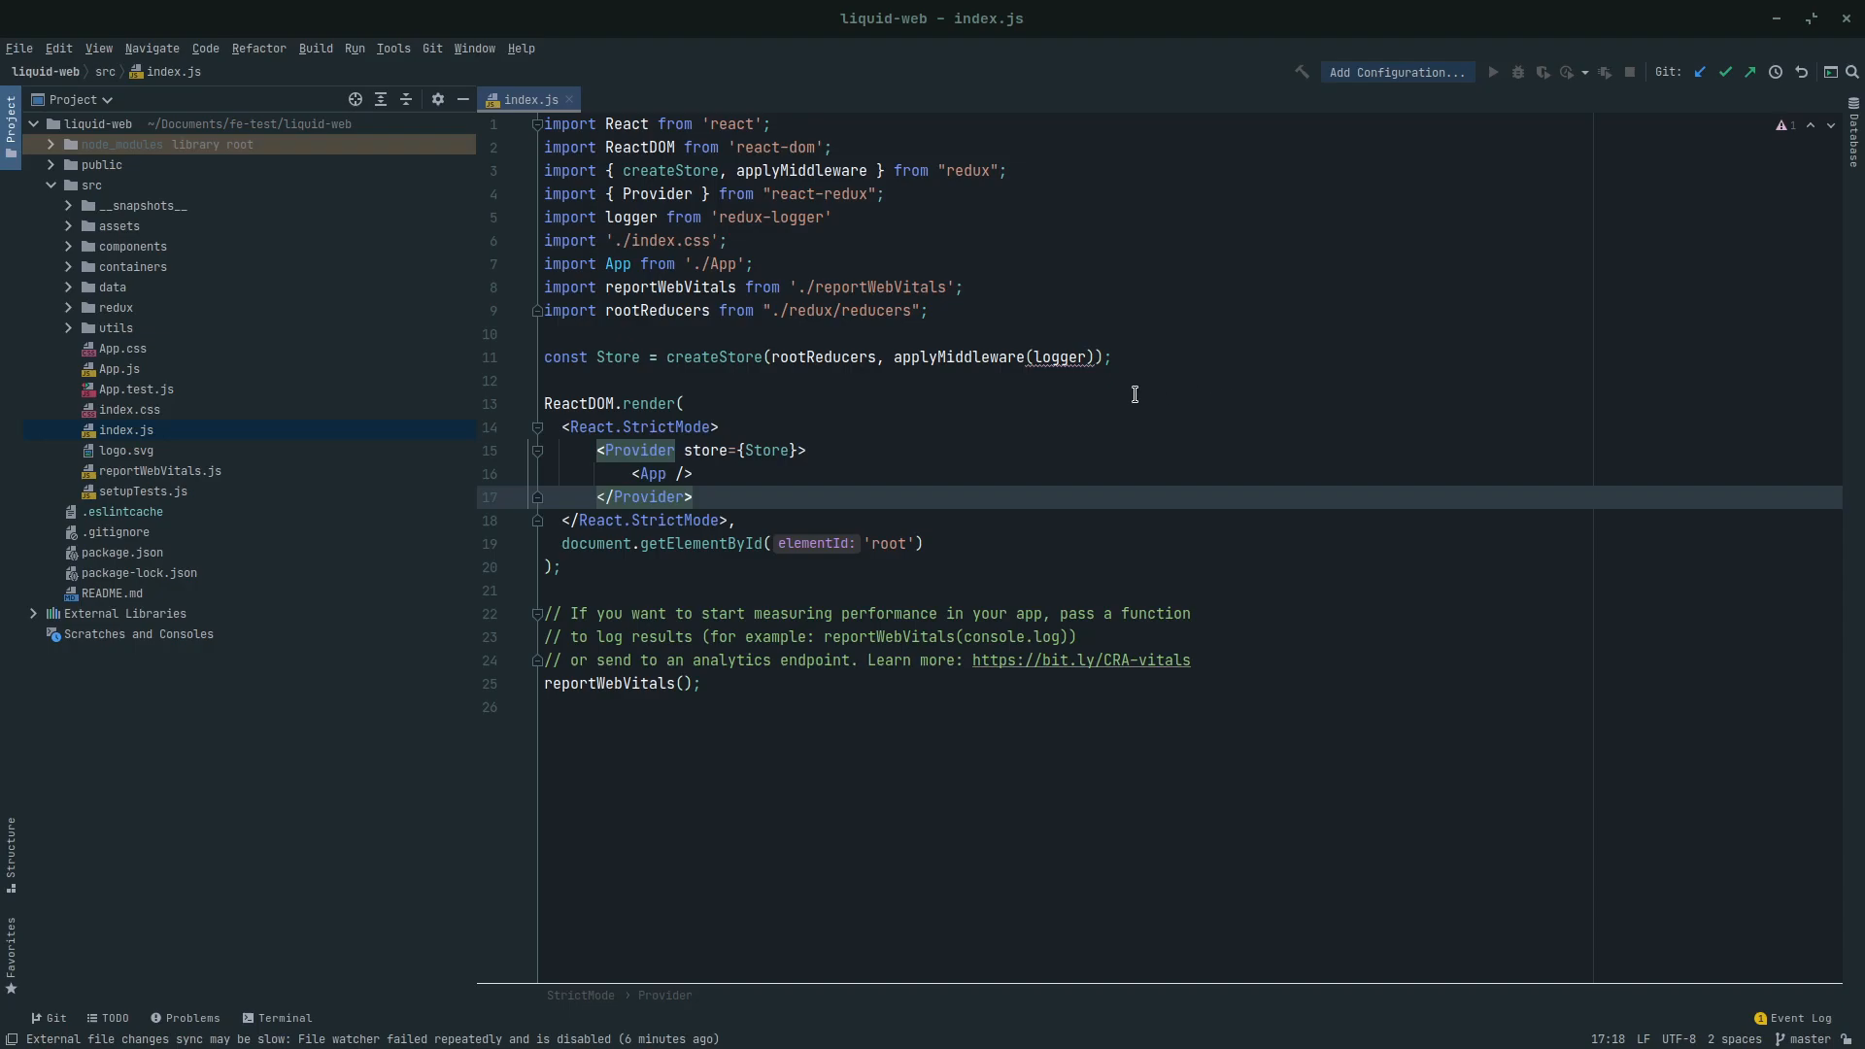
Run npm start in WebStorm's terminal to relaunch the Whiskey Selection dev server
click(282, 1017)
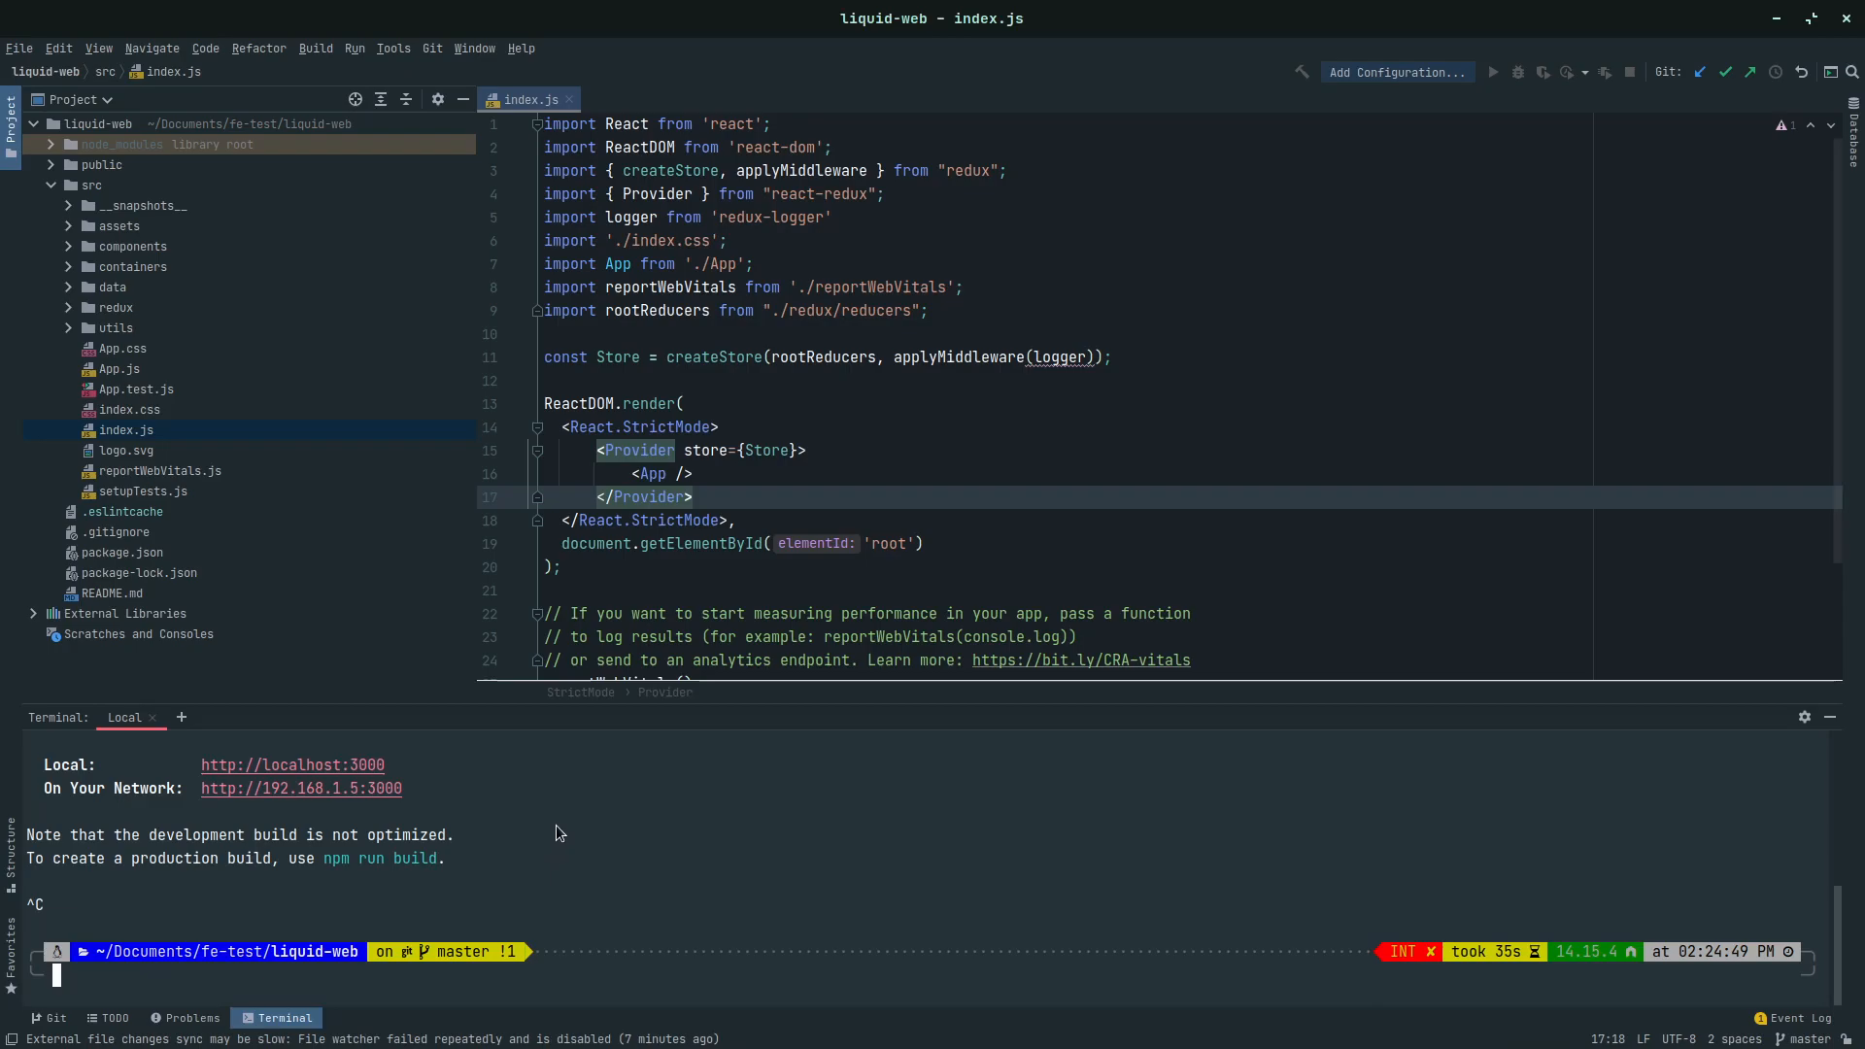
text(npm start)
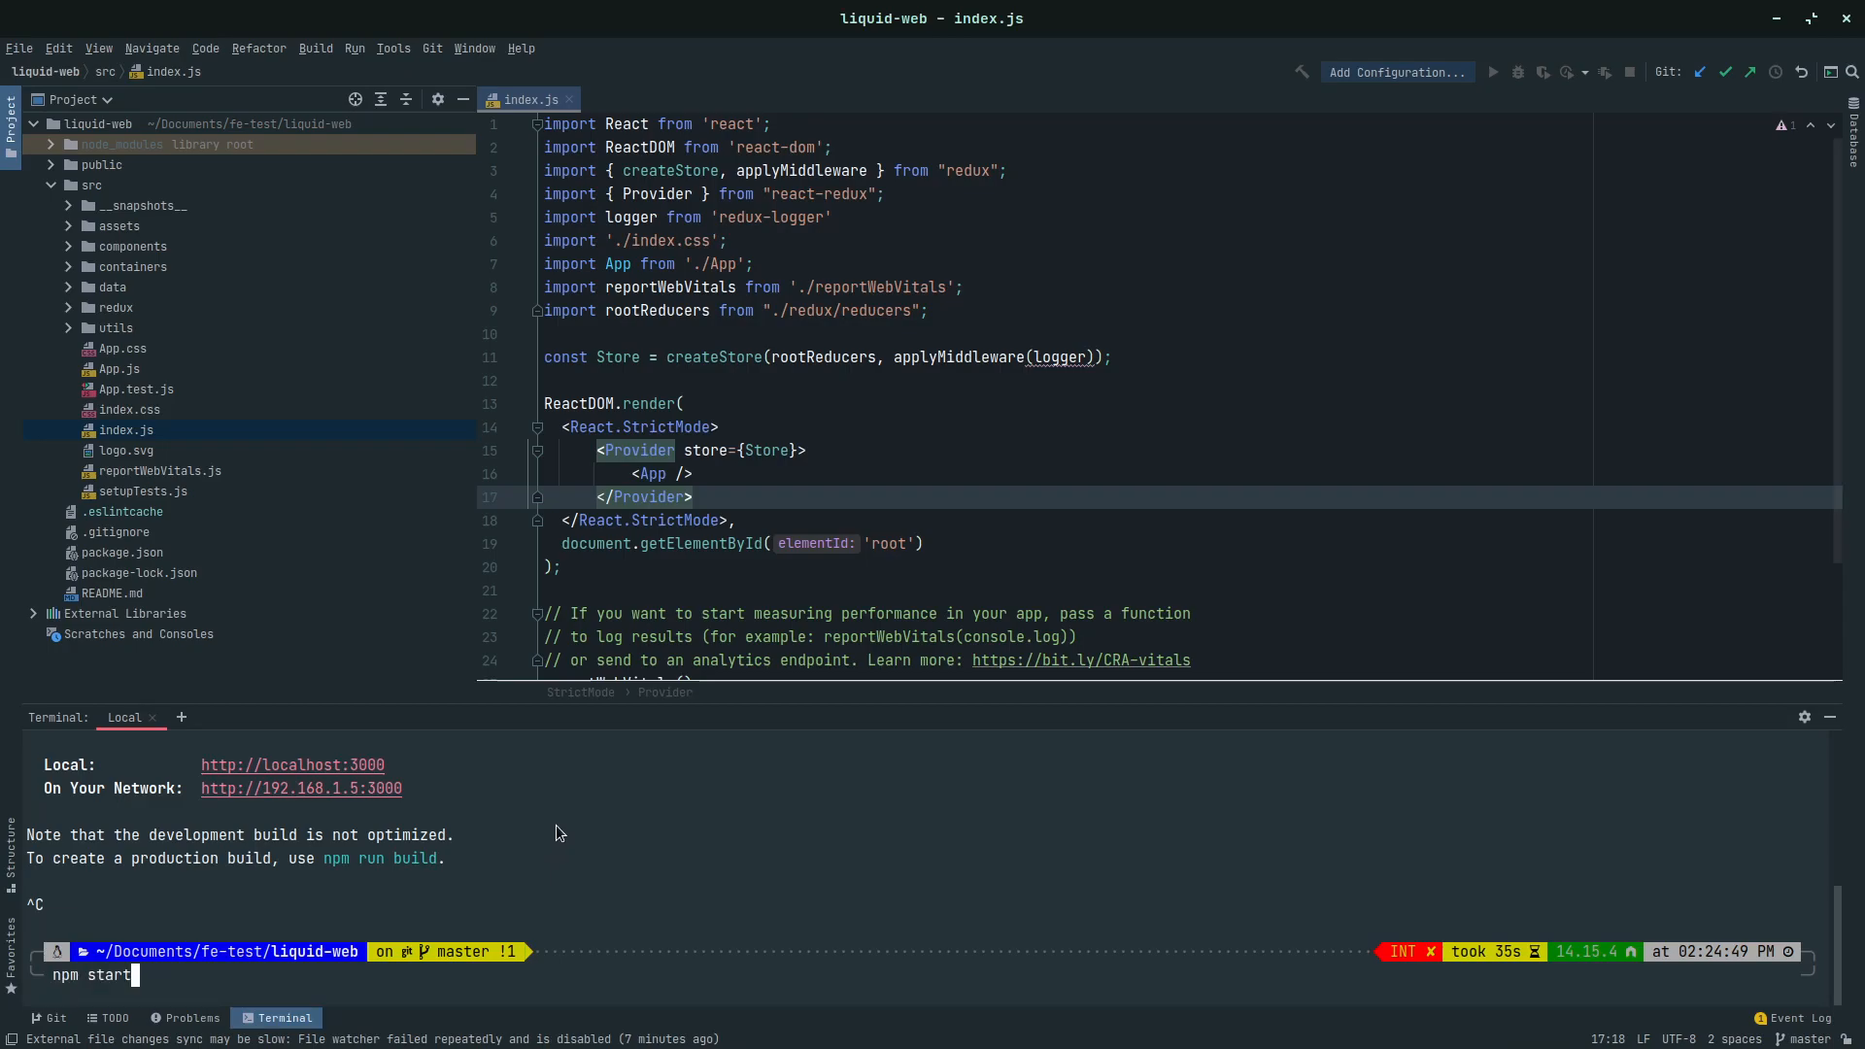
key(Return)
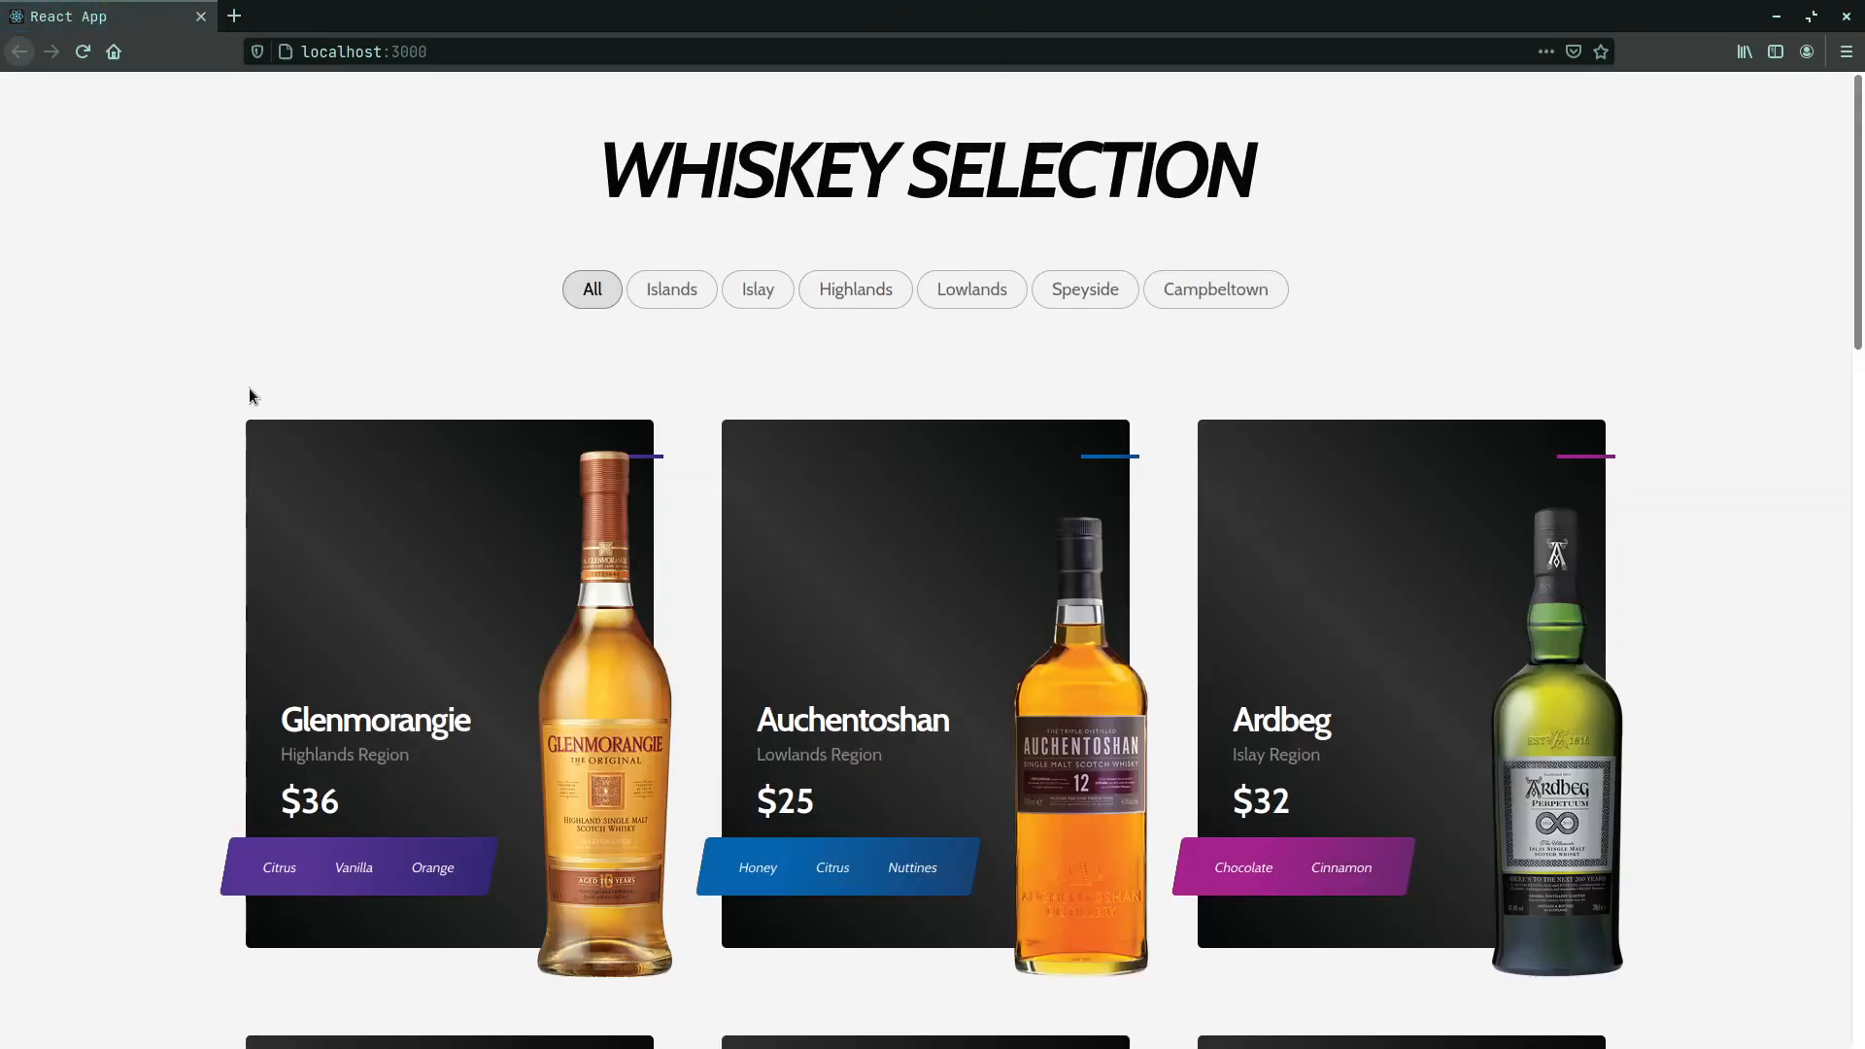
click(853, 289)
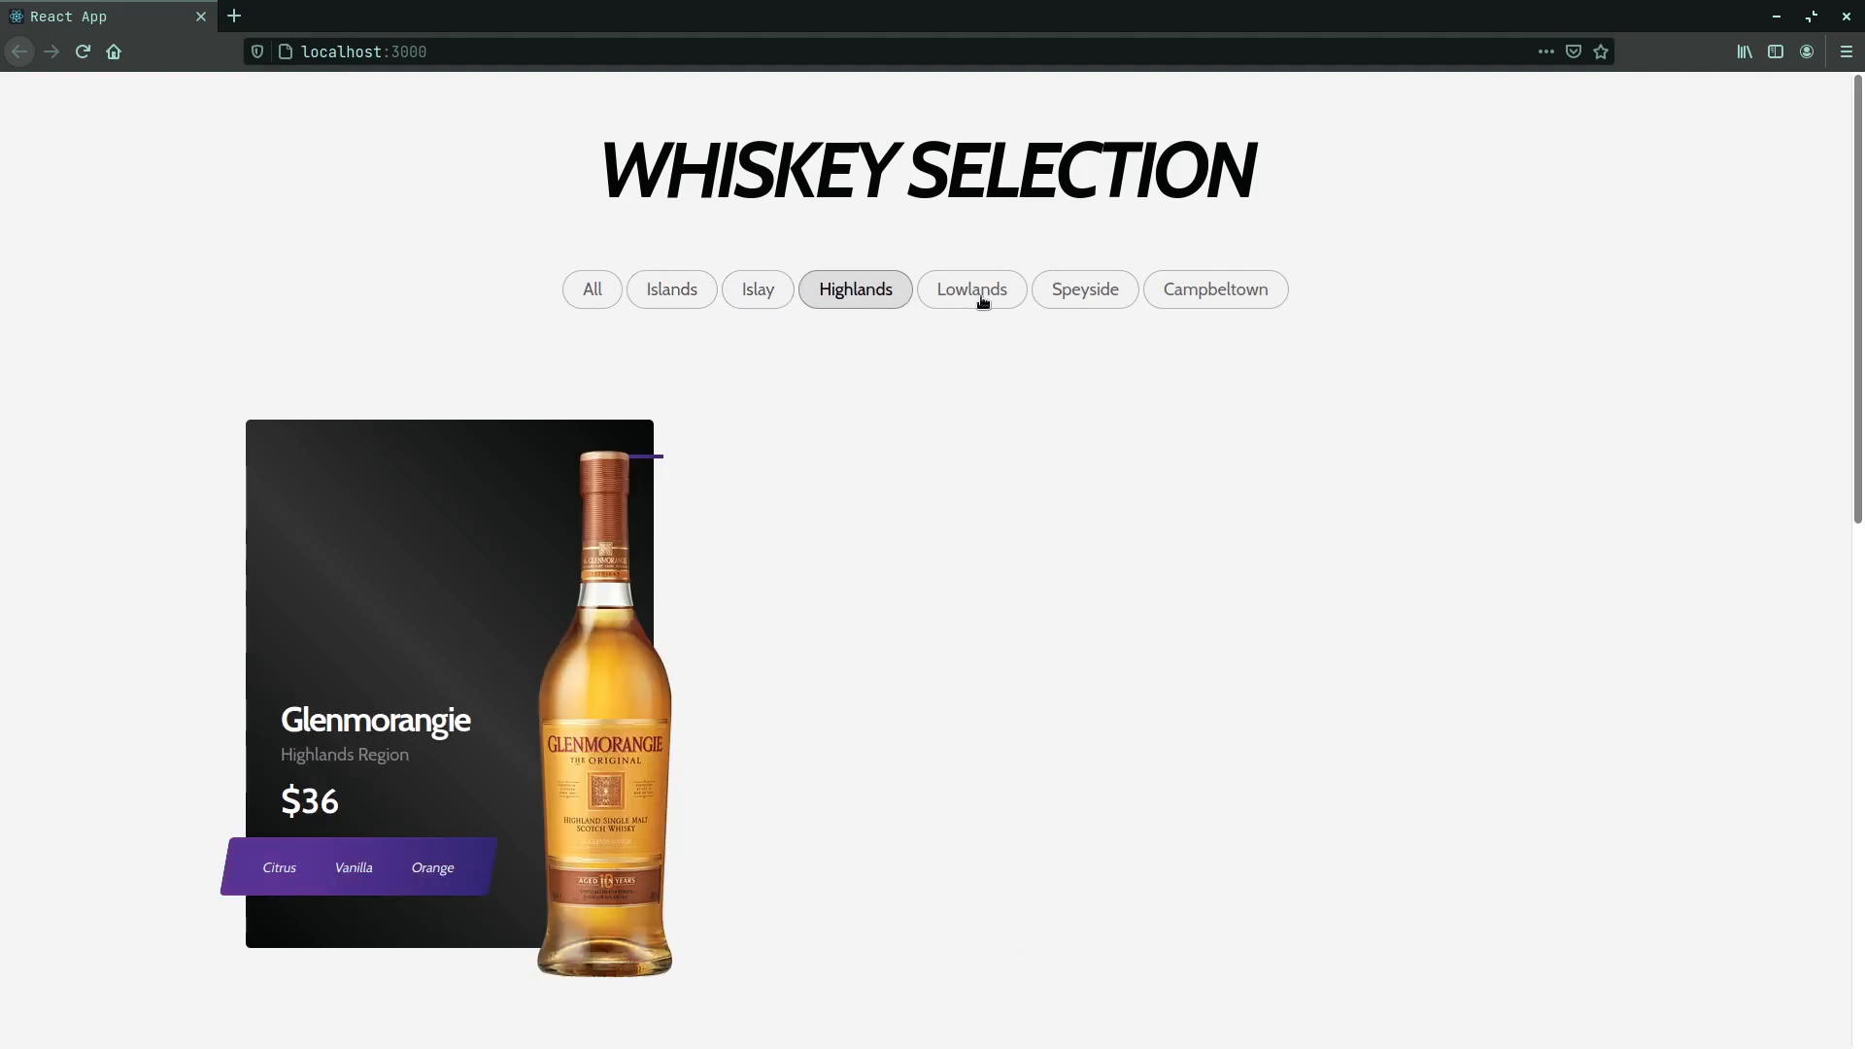
click(591, 290)
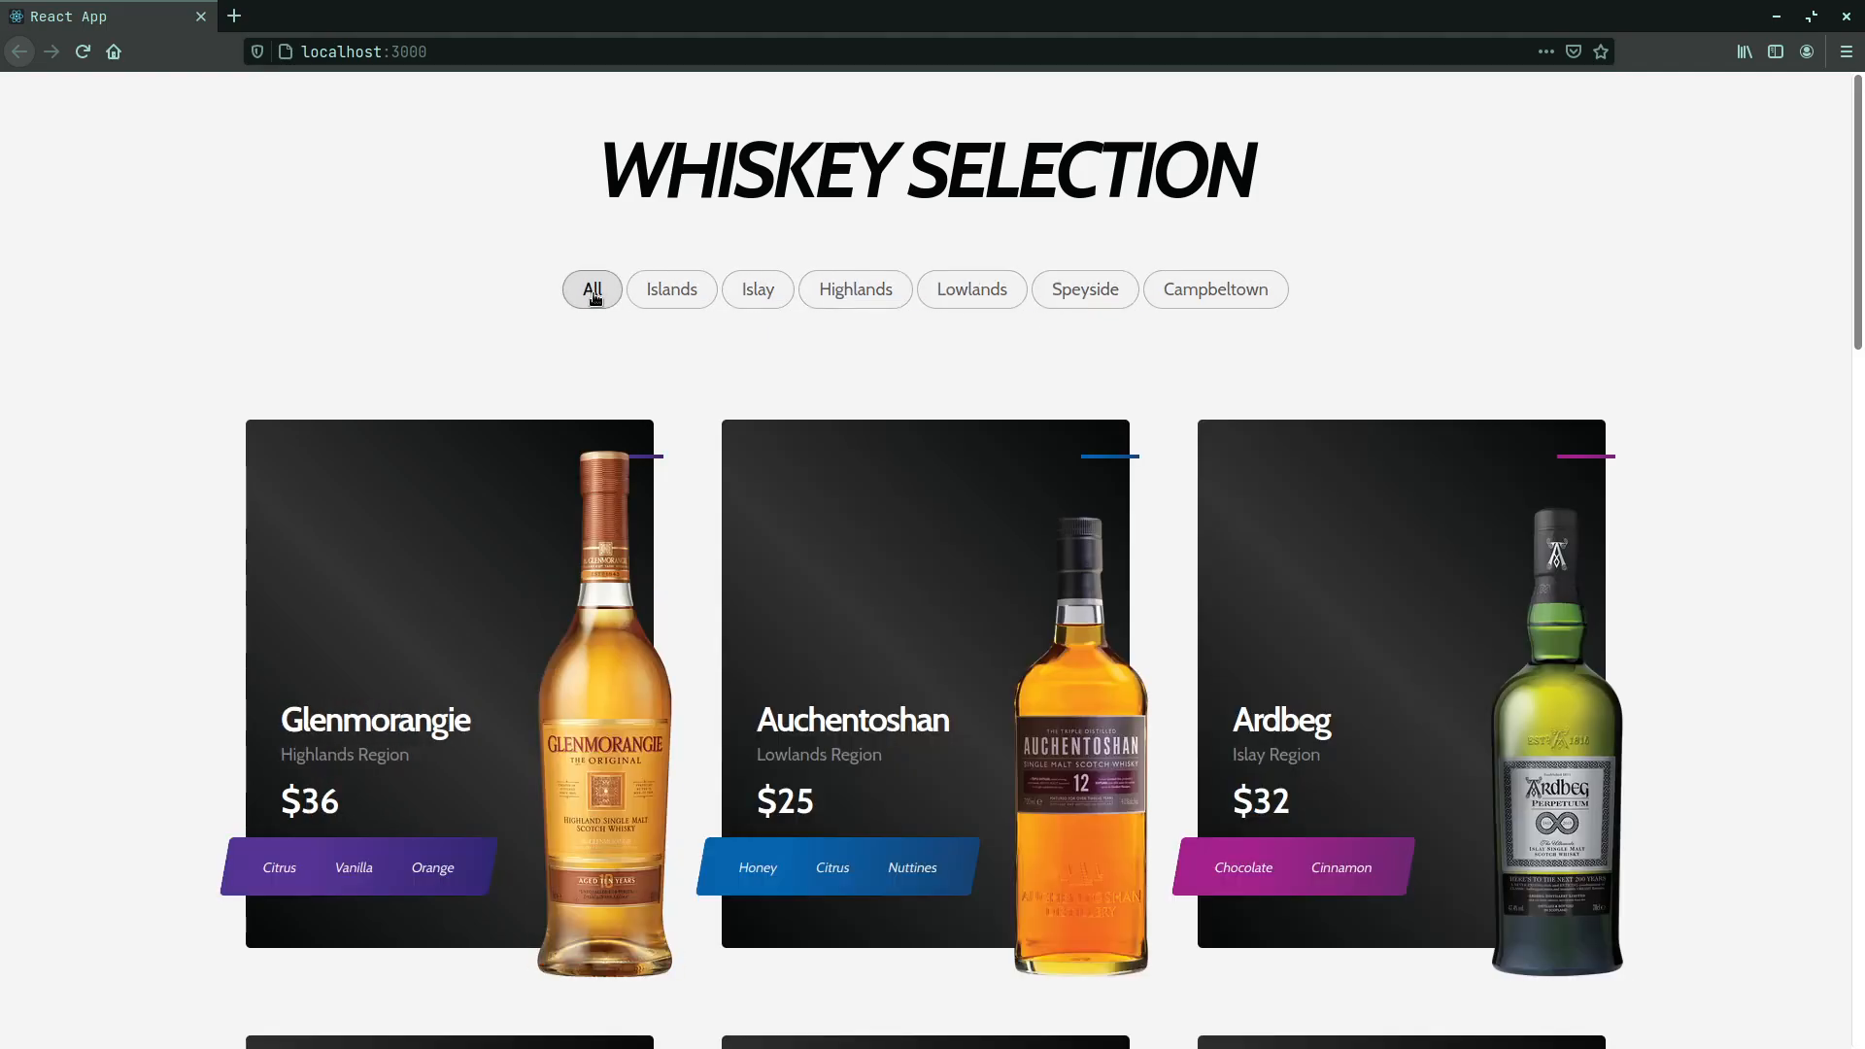
mouse_move(35, 530)
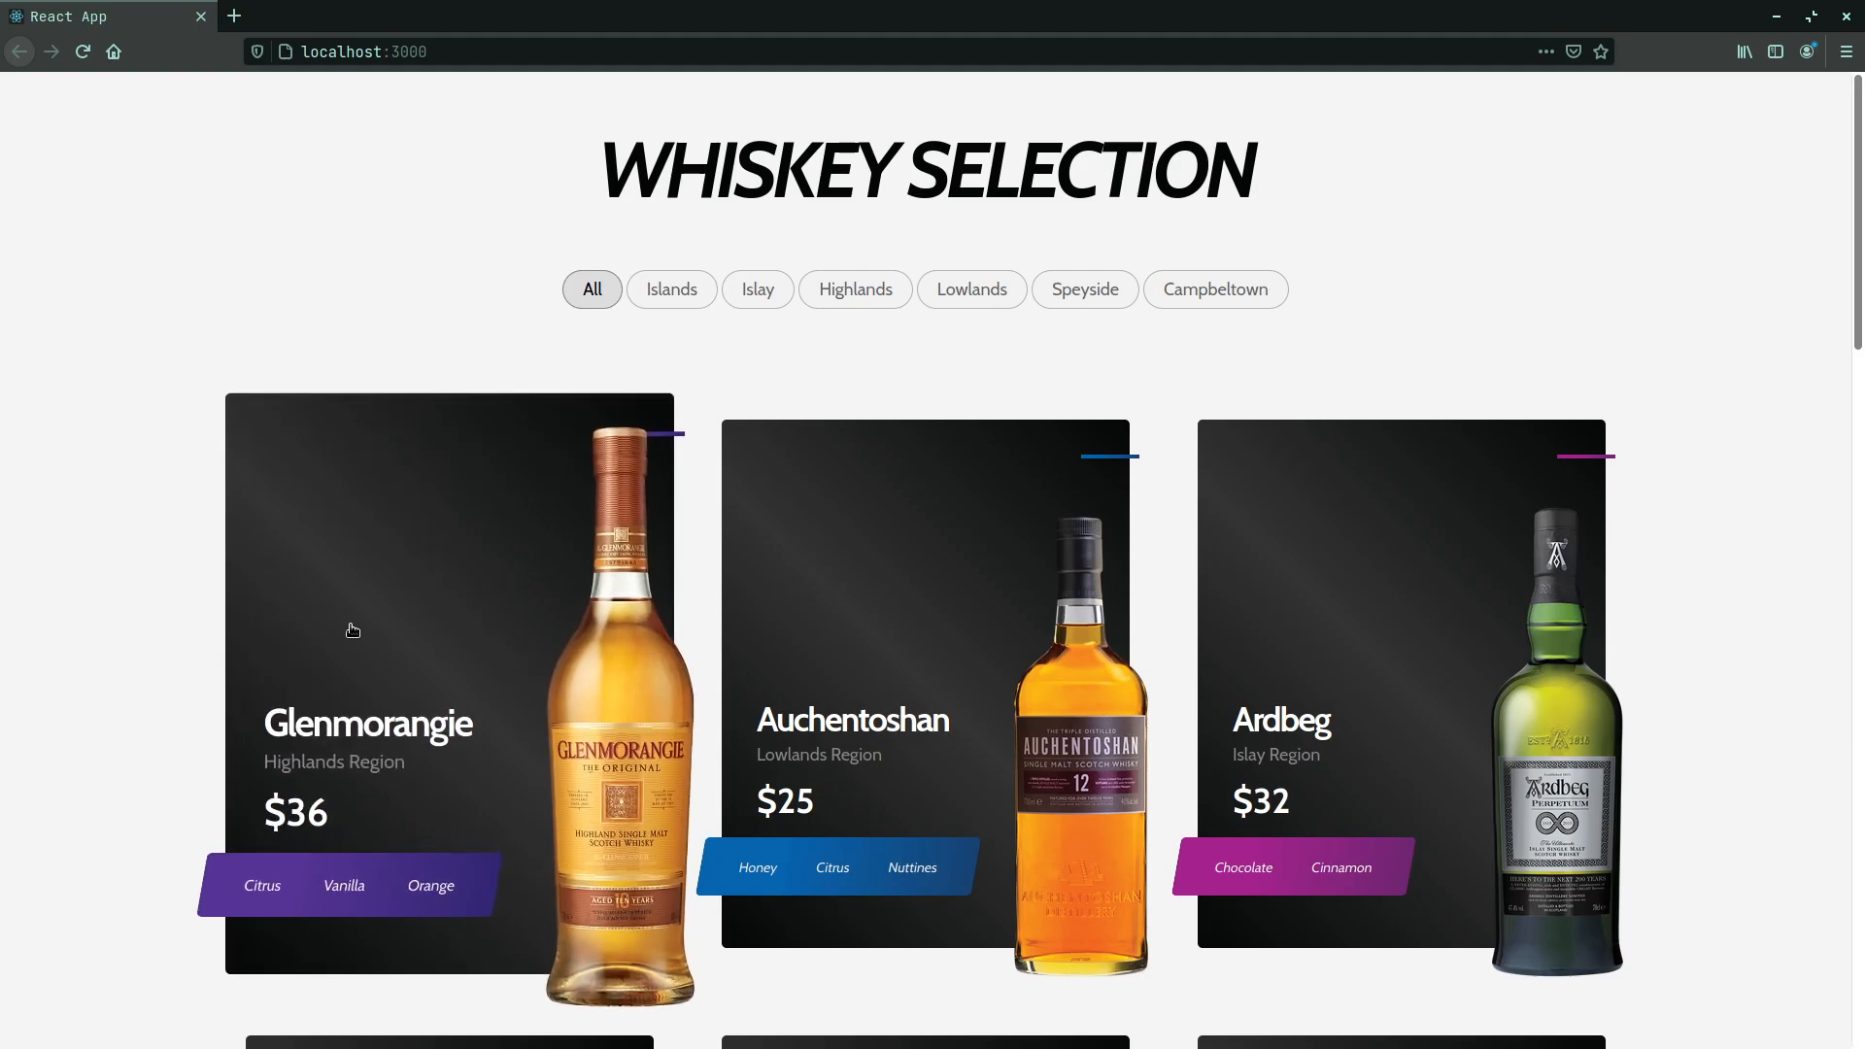
mouse_move(377, 743)
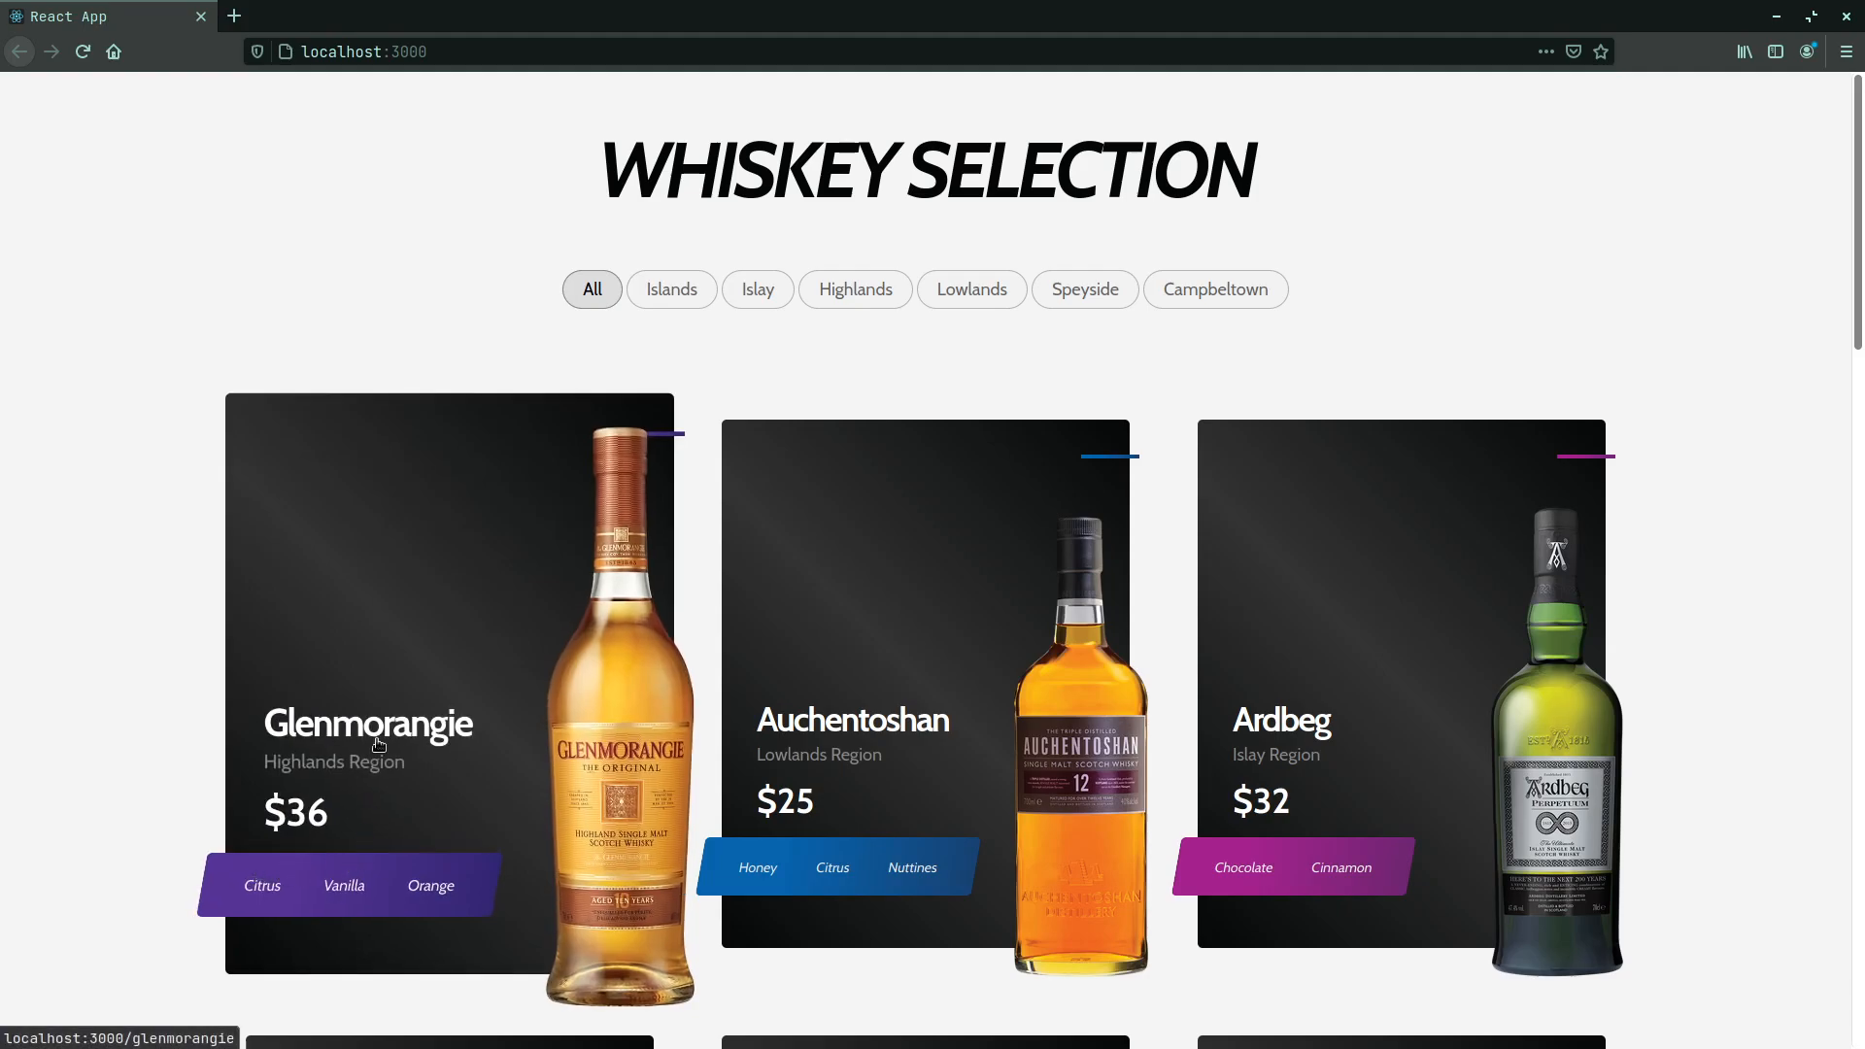
mouse_move(237, 626)
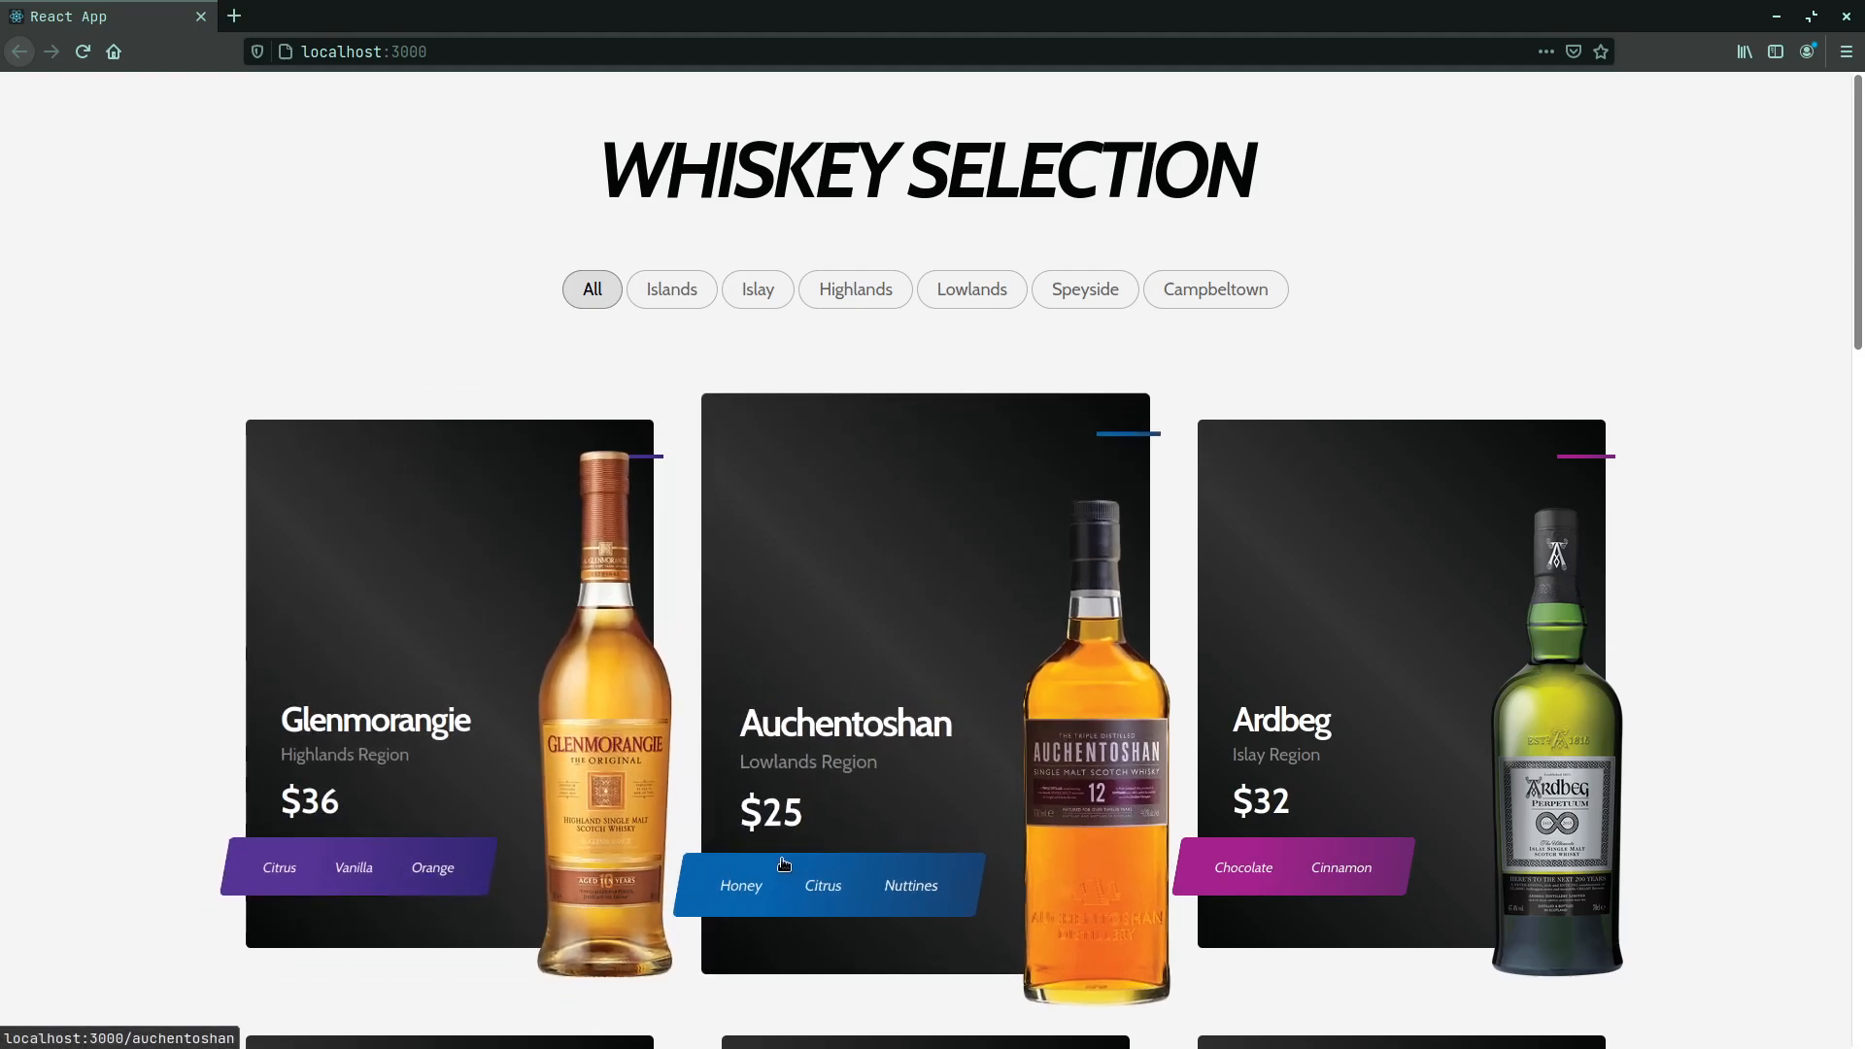
mouse_move(904, 801)
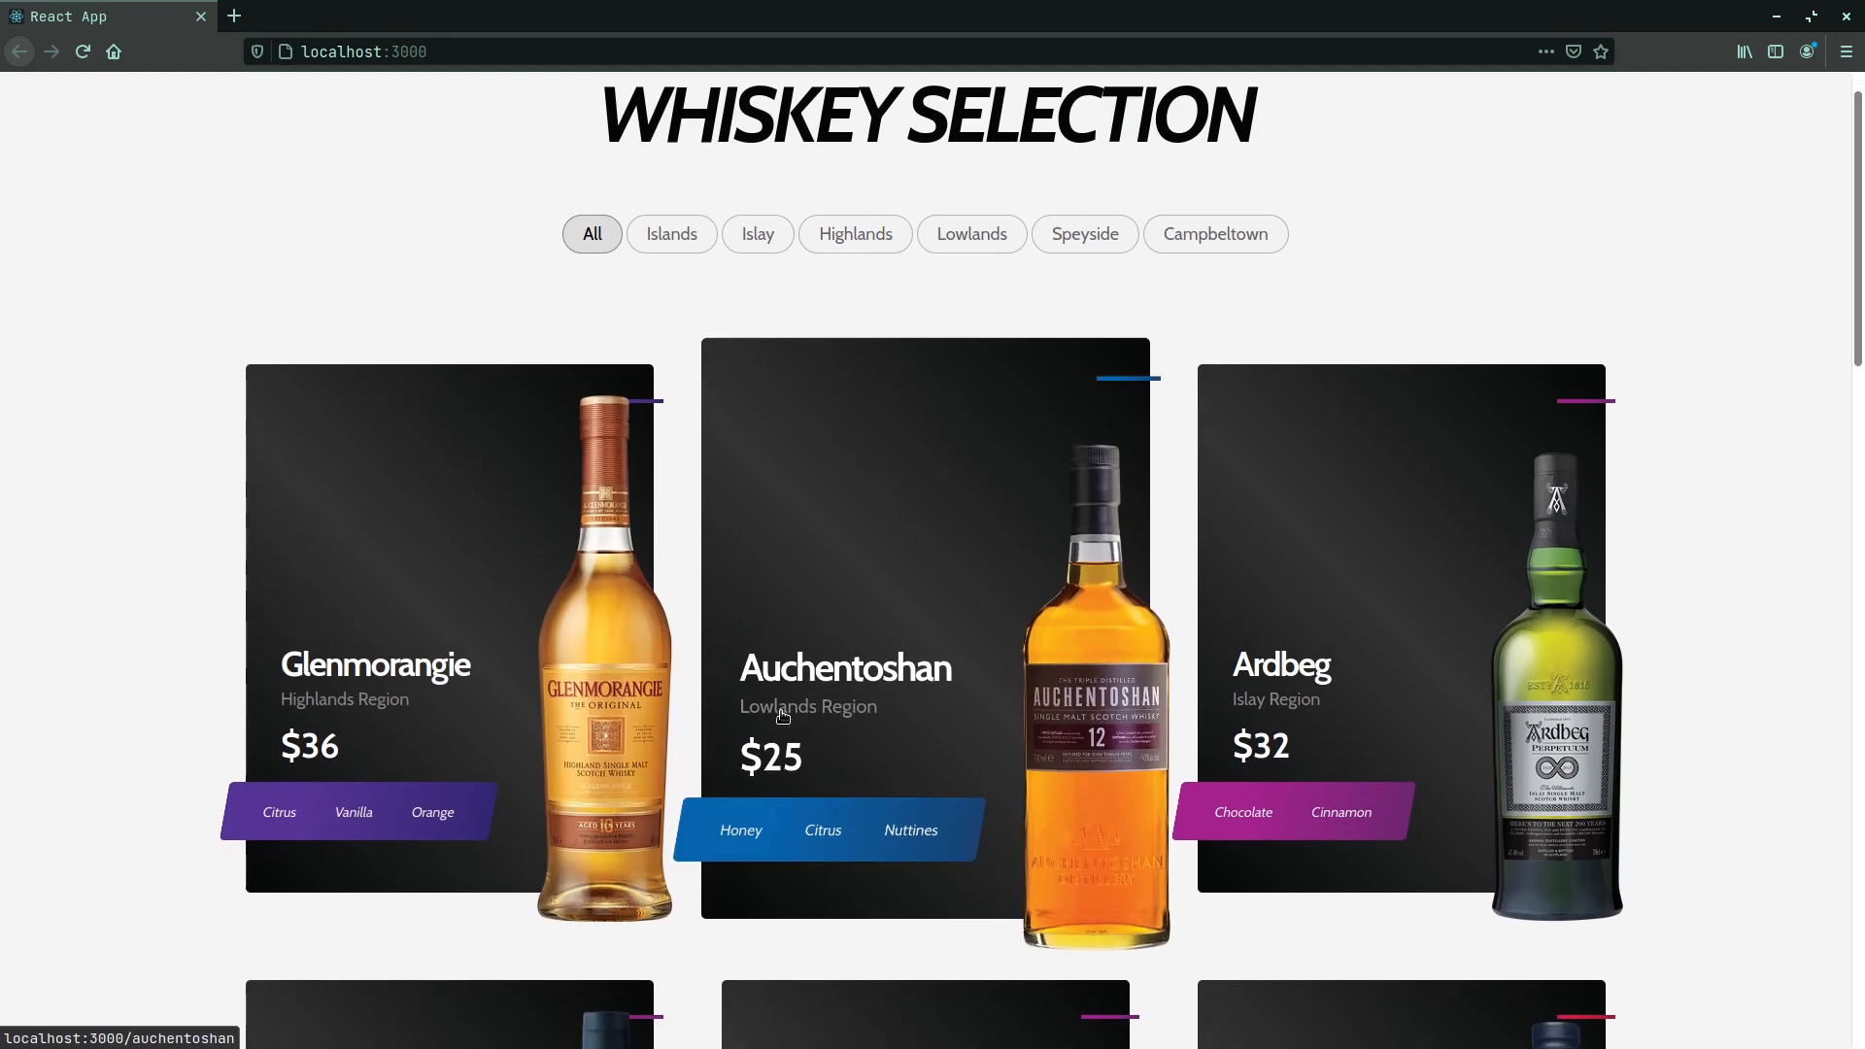
Scroll through the page, then filter the whiskies by Islay and then by Islands
scroll(down, 3)
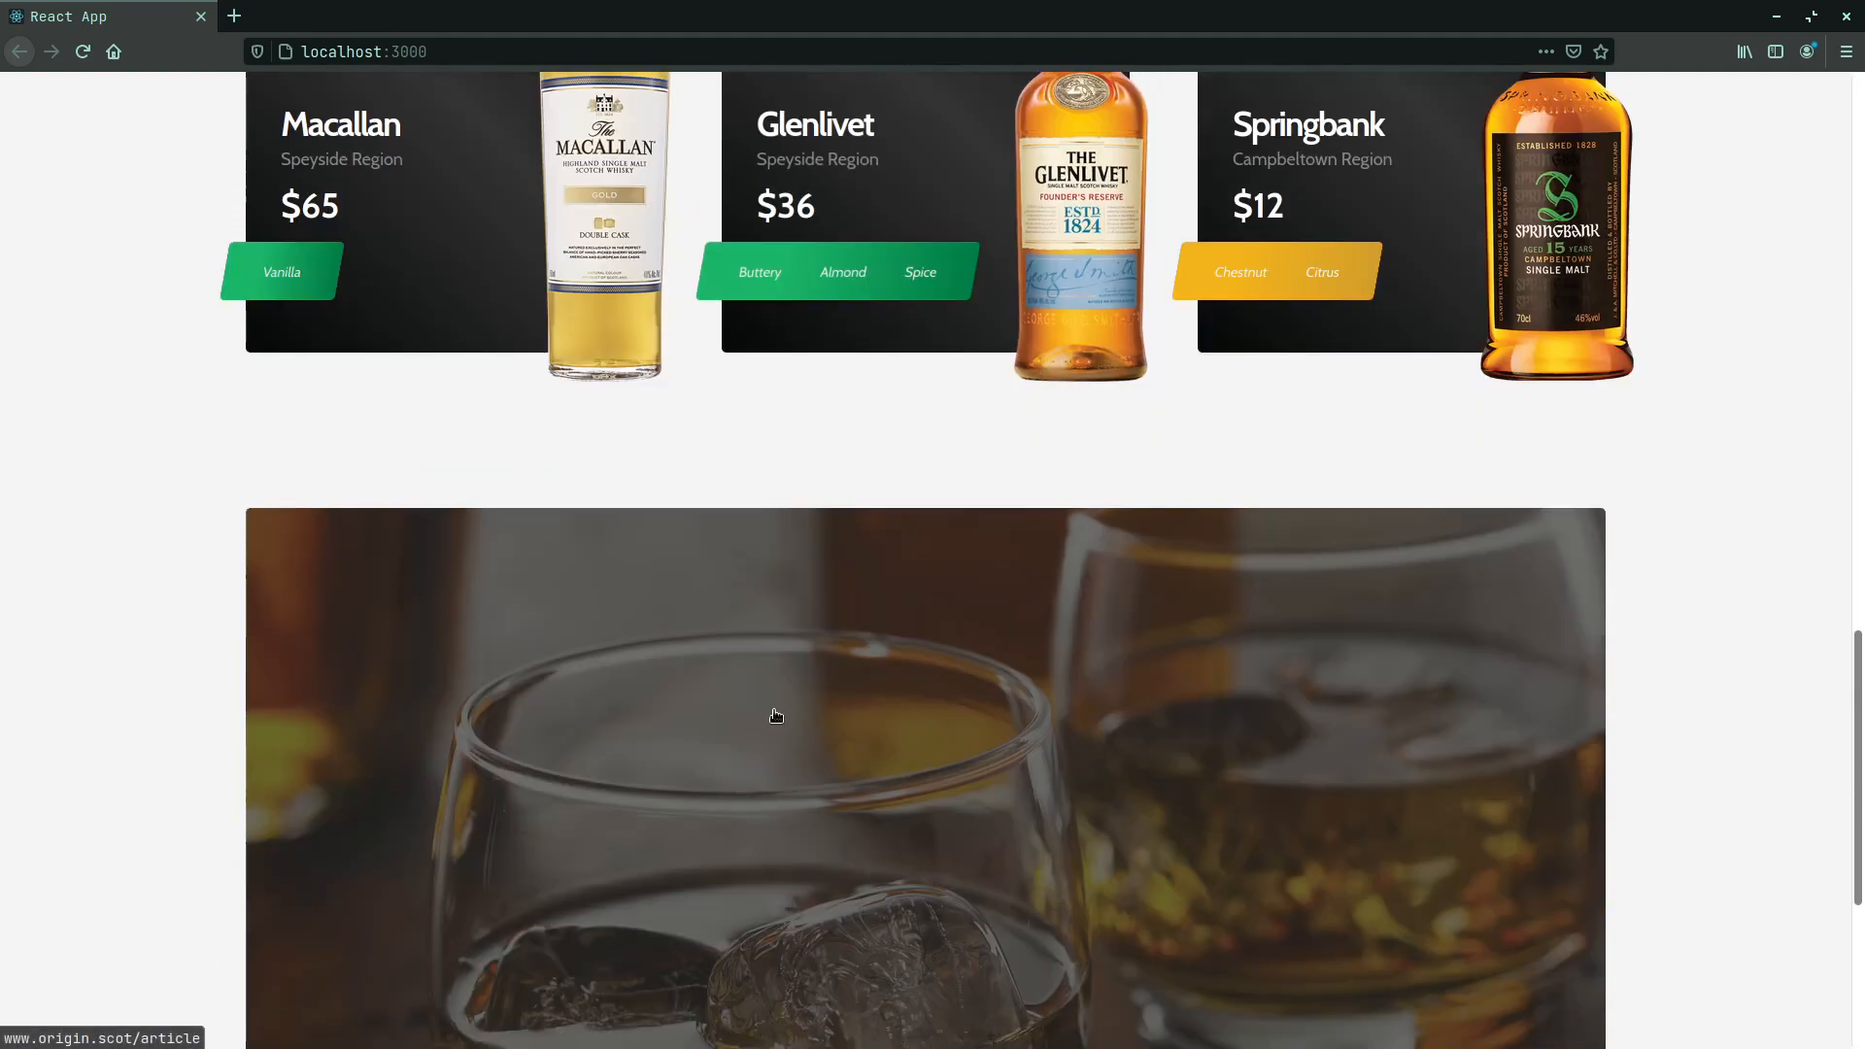
scroll(down, 3)
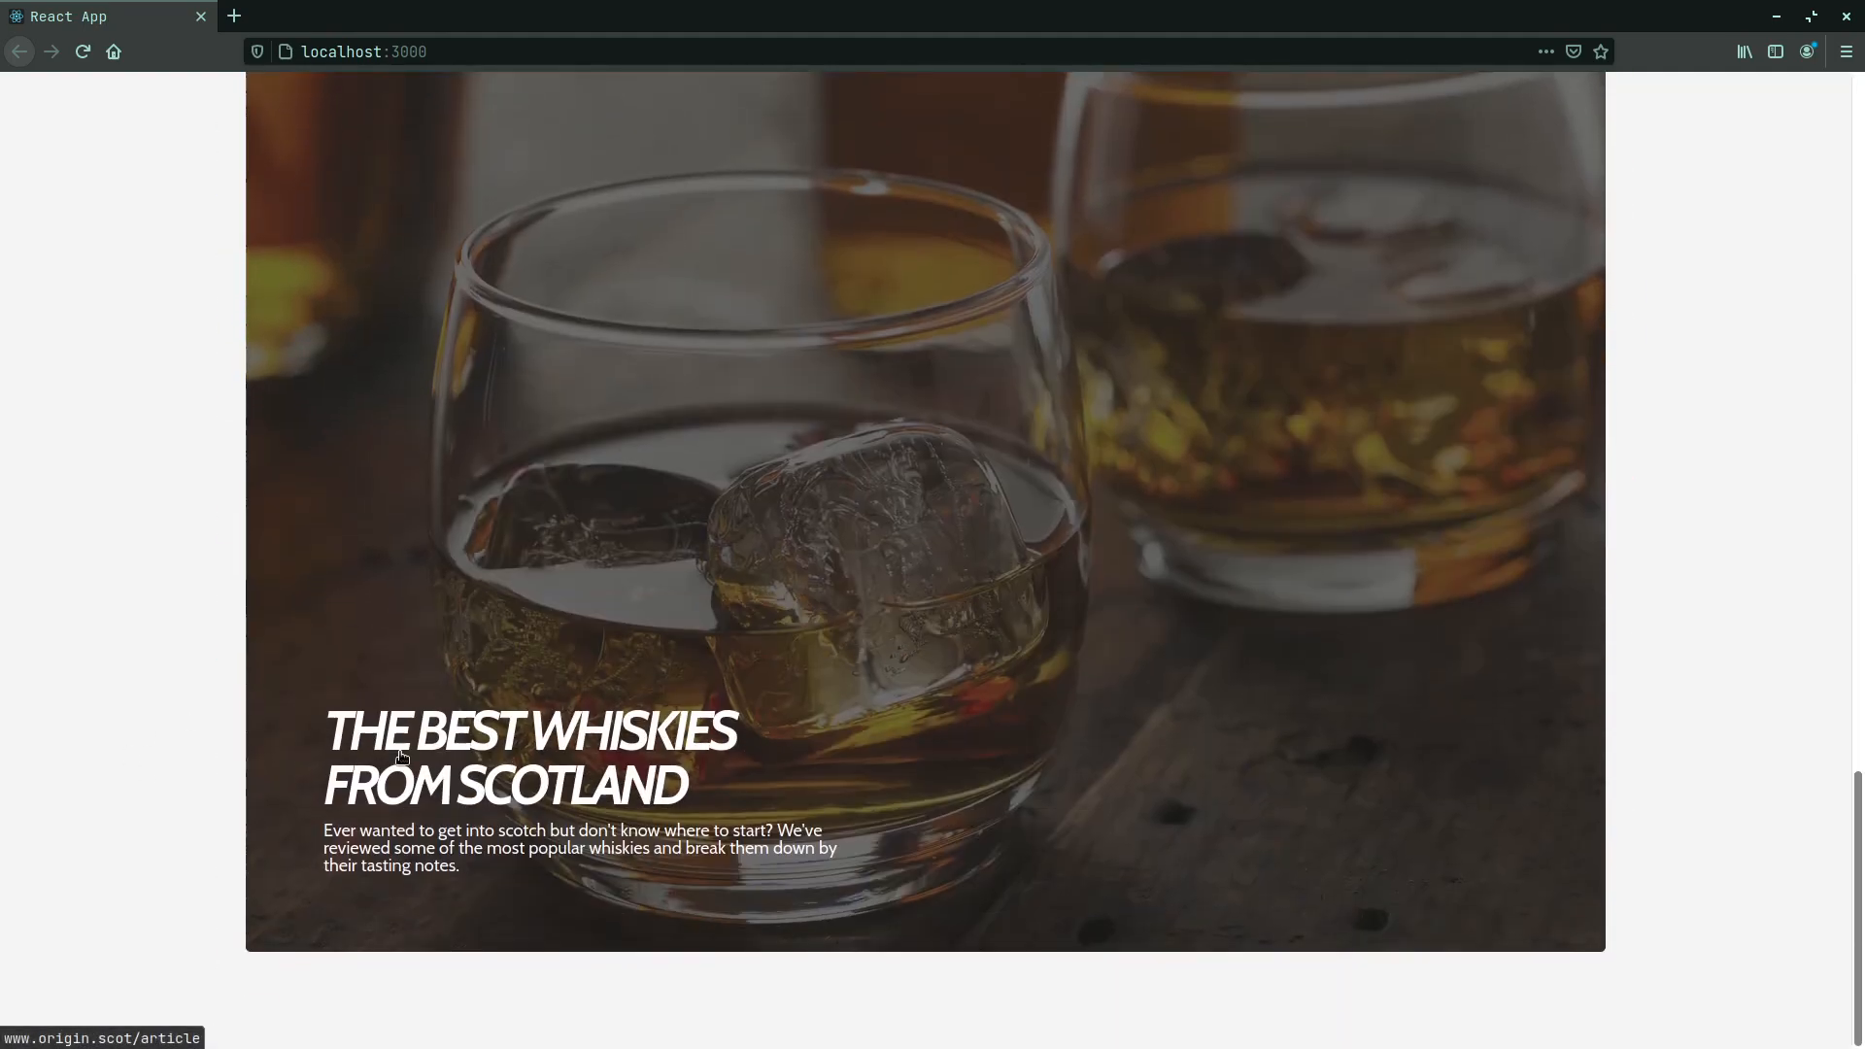
scroll(down, 3)
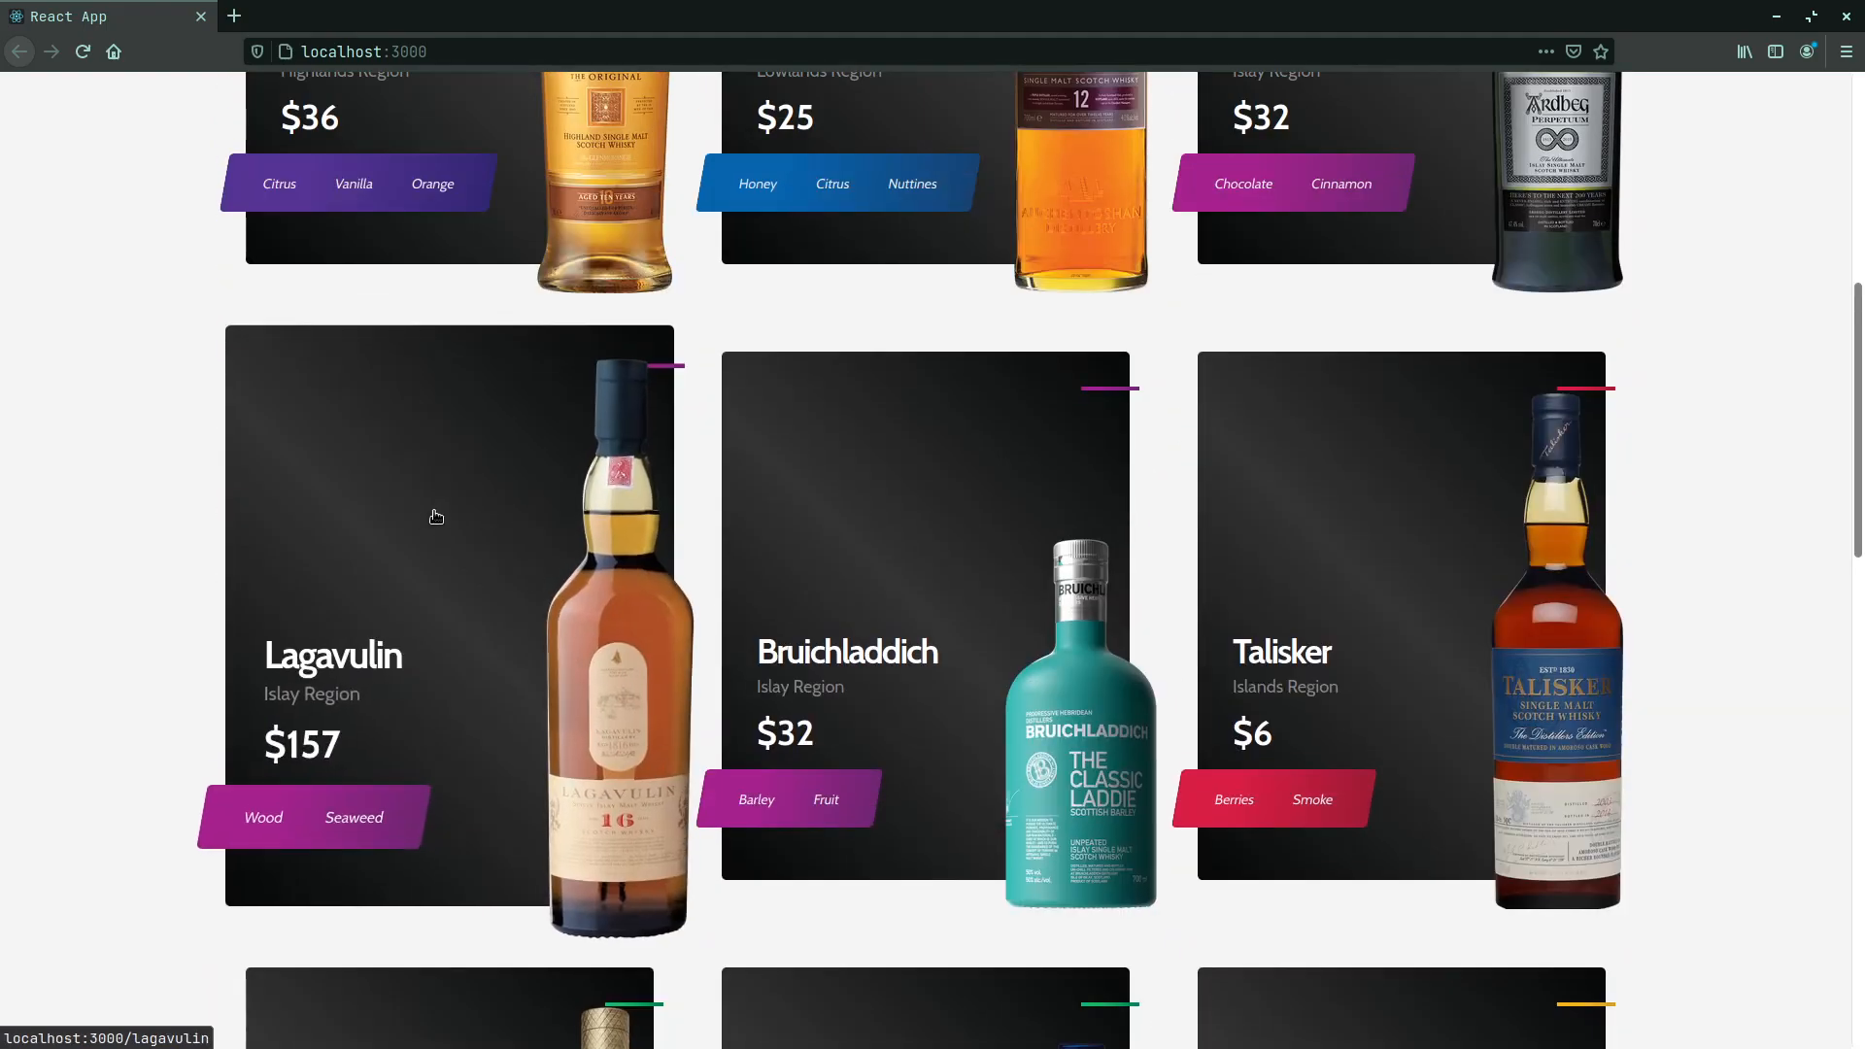
scroll(up, 3)
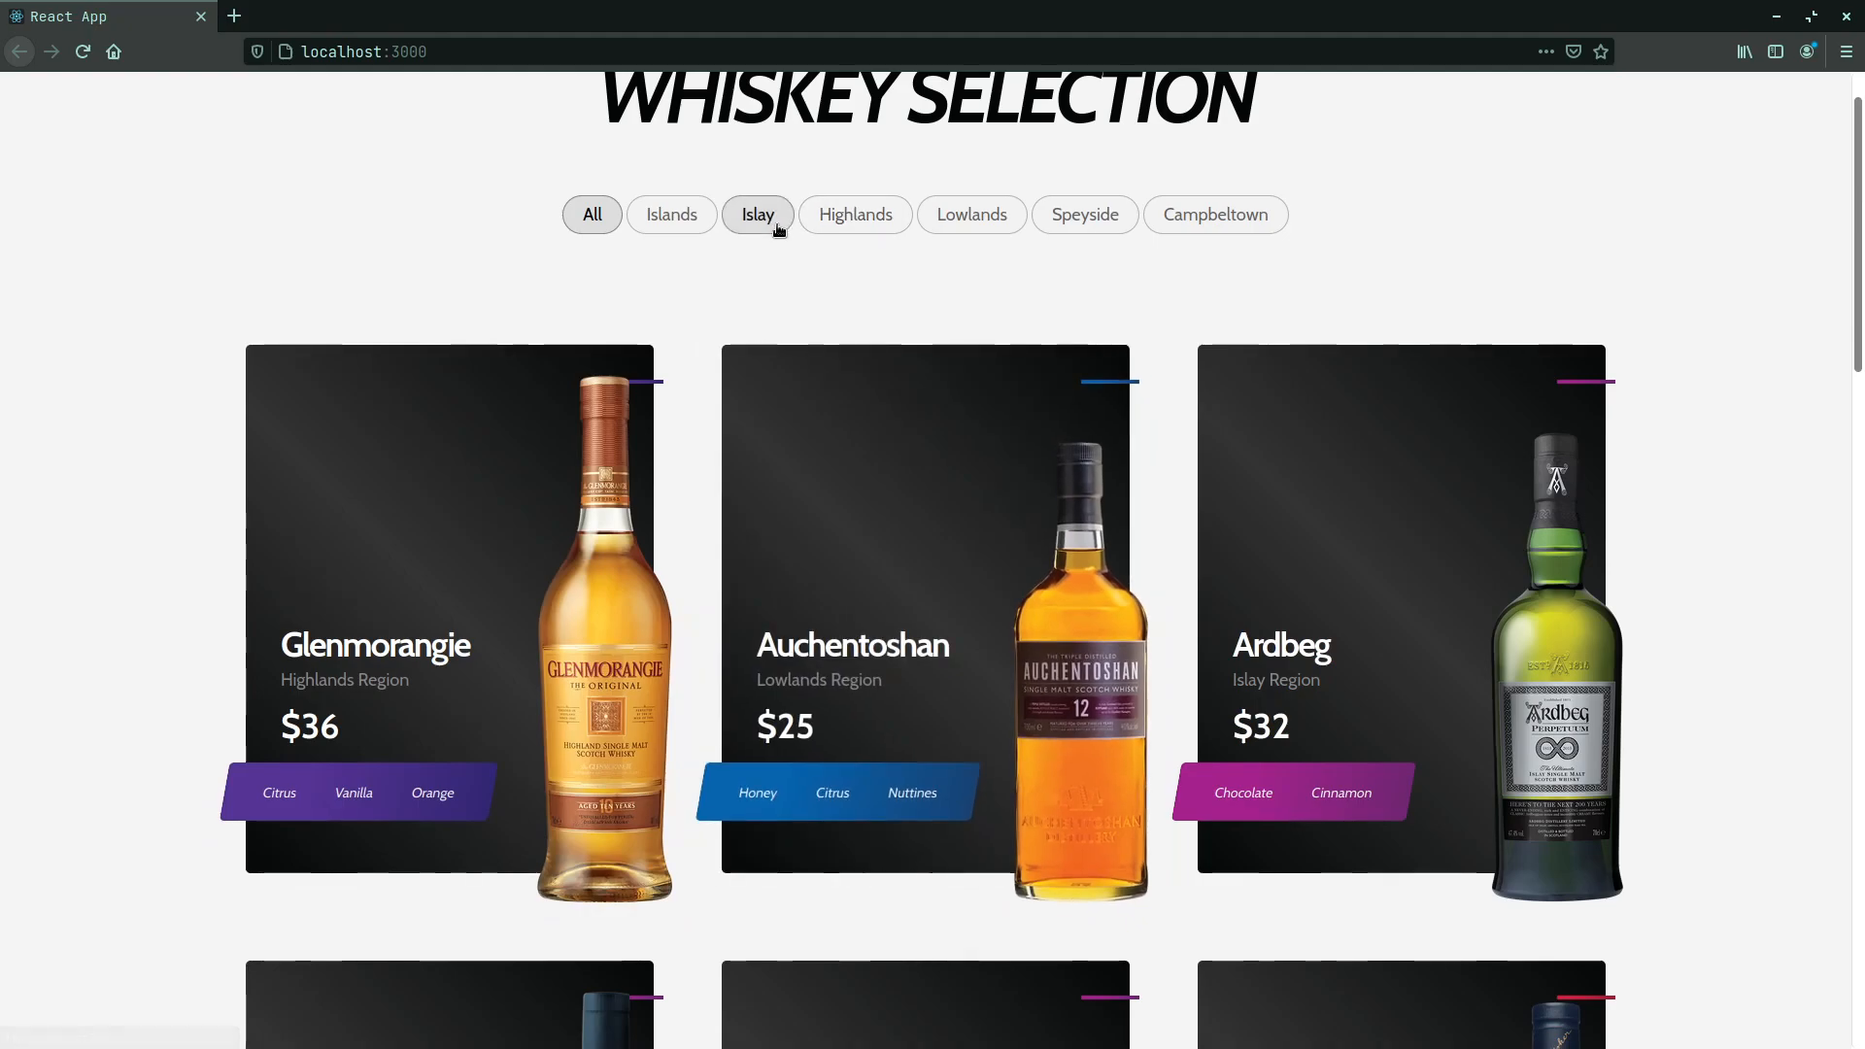
click(758, 213)
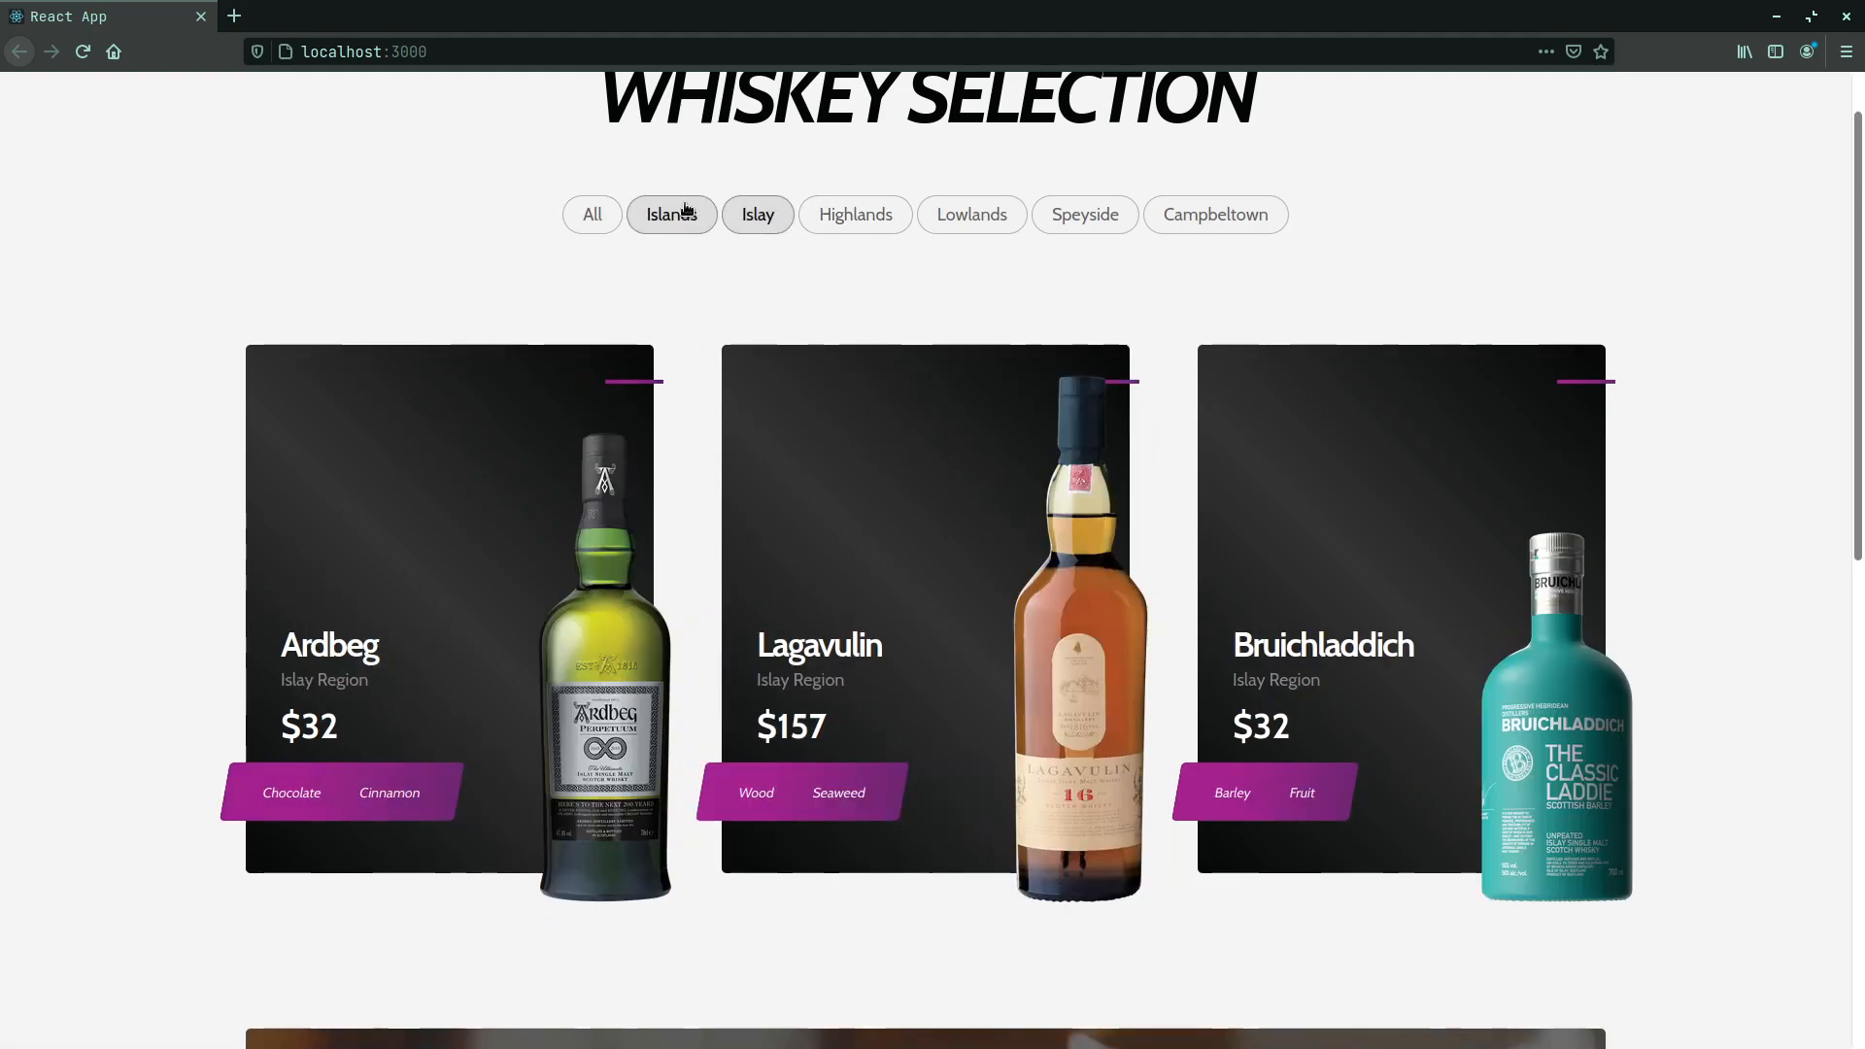
click(592, 214)
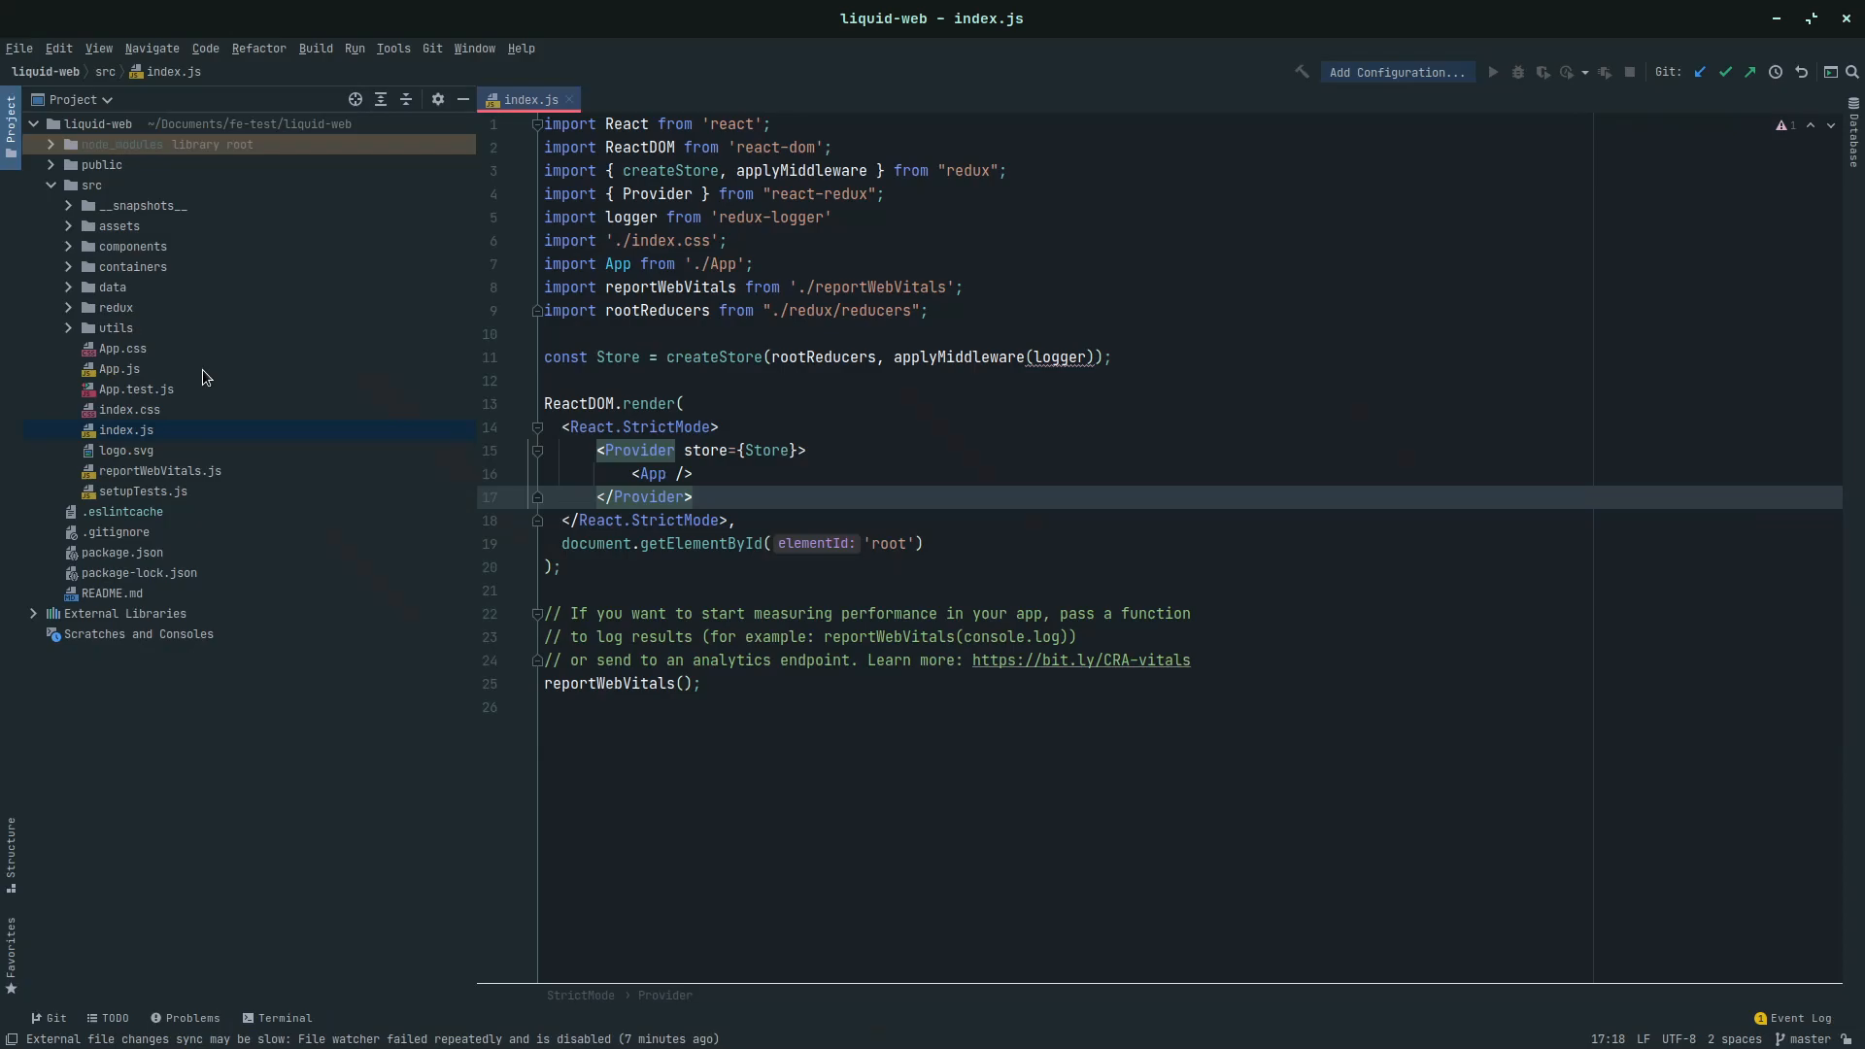
mouse_move(101, 297)
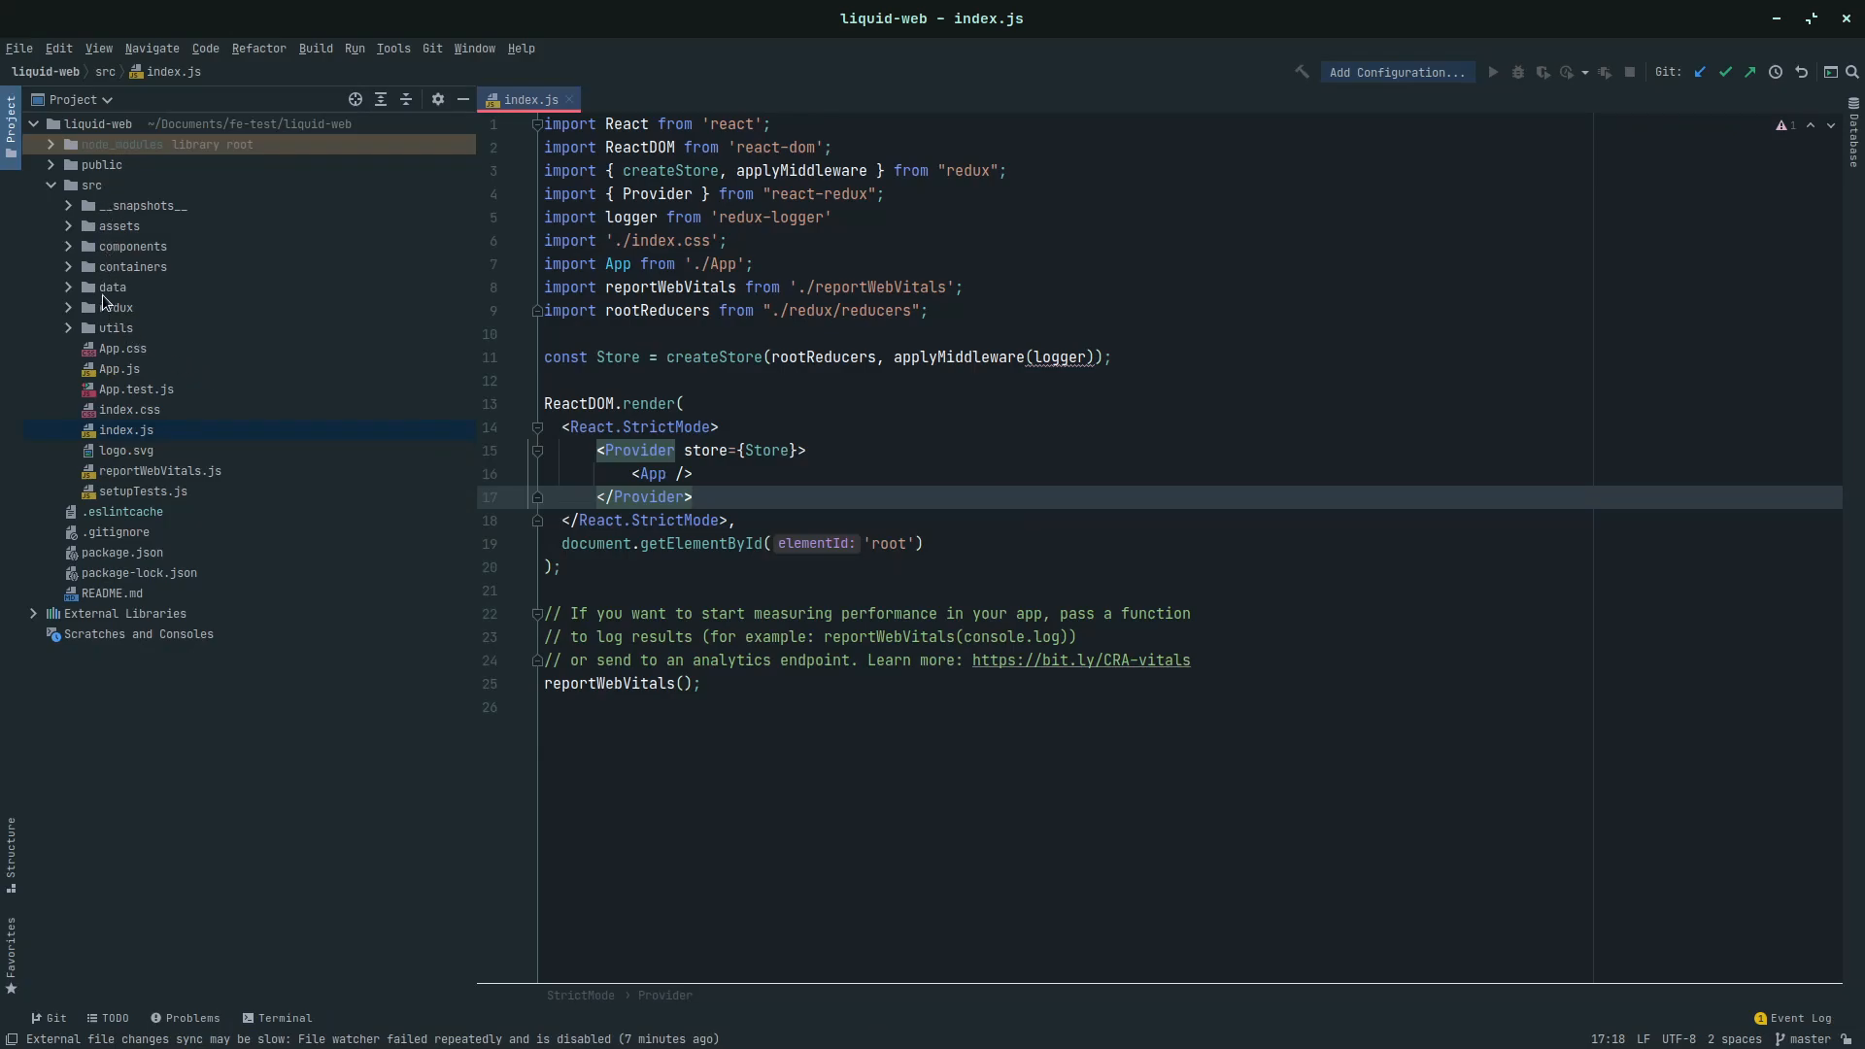
Expand the components and containers folders in the project tree
click(133, 266)
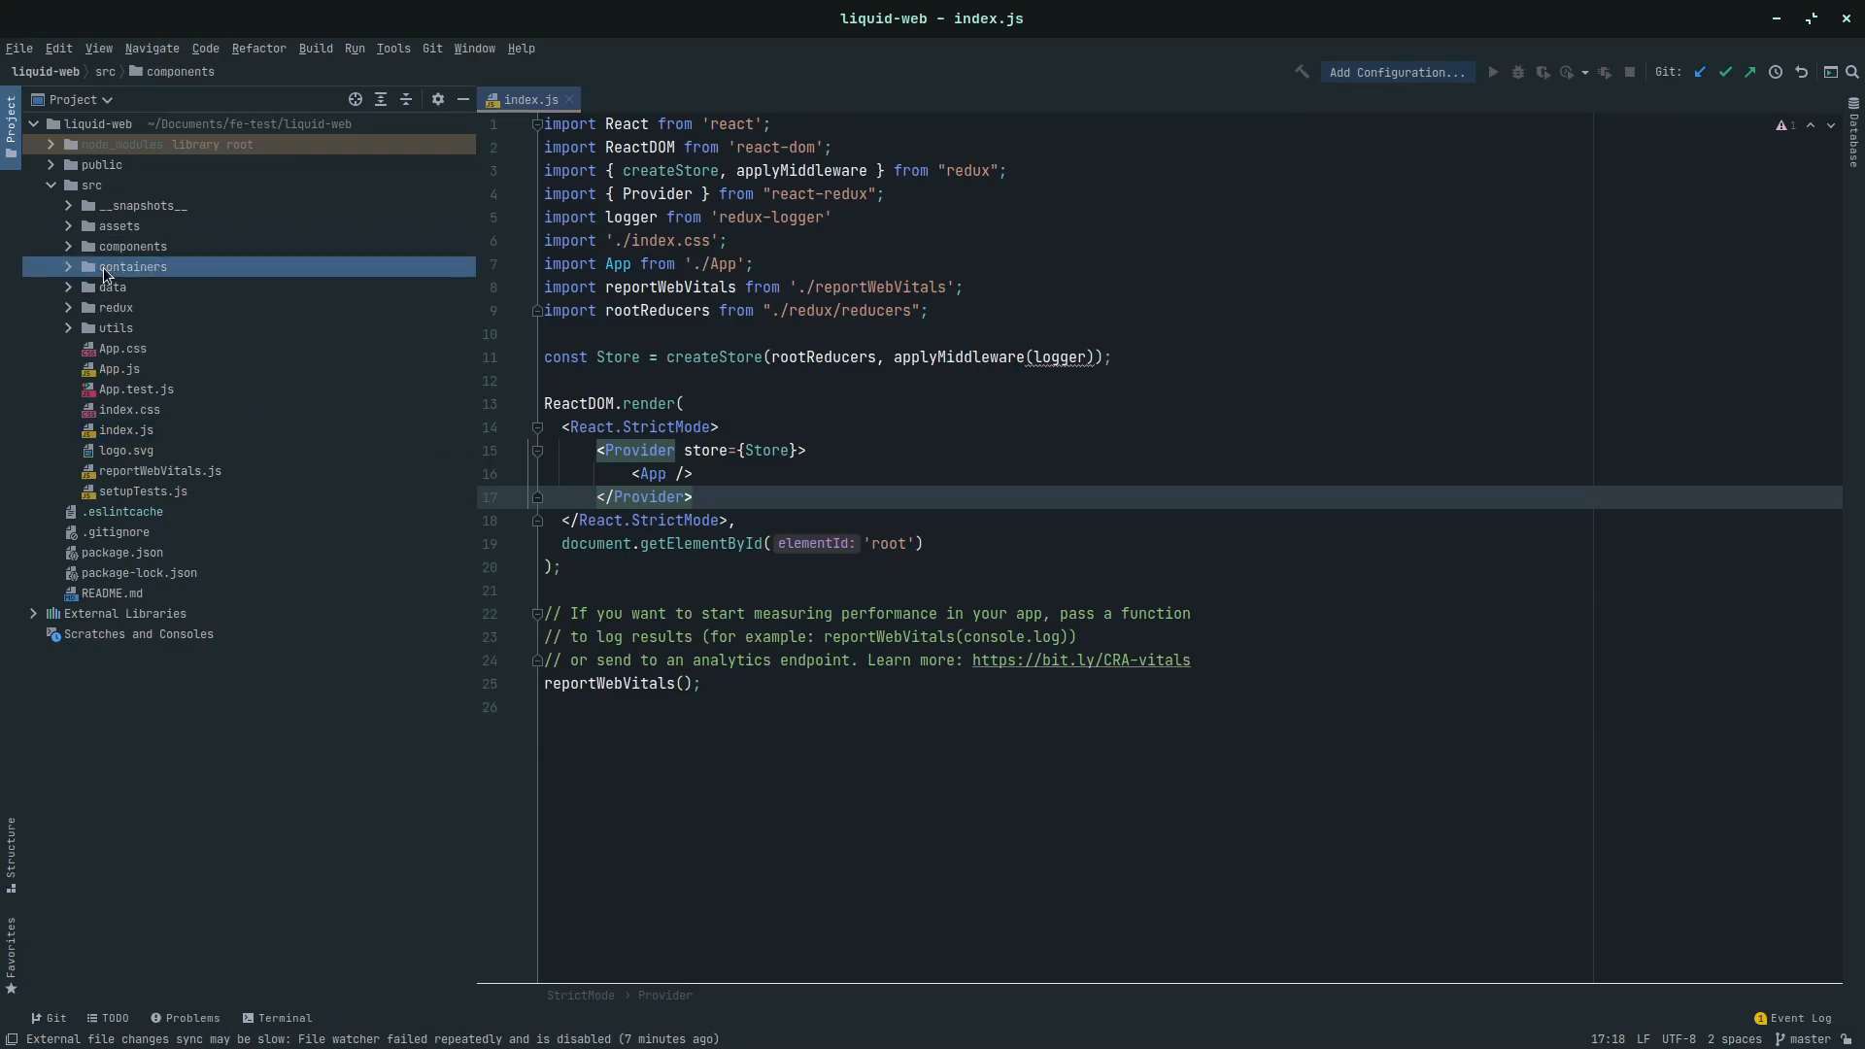
click(132, 266)
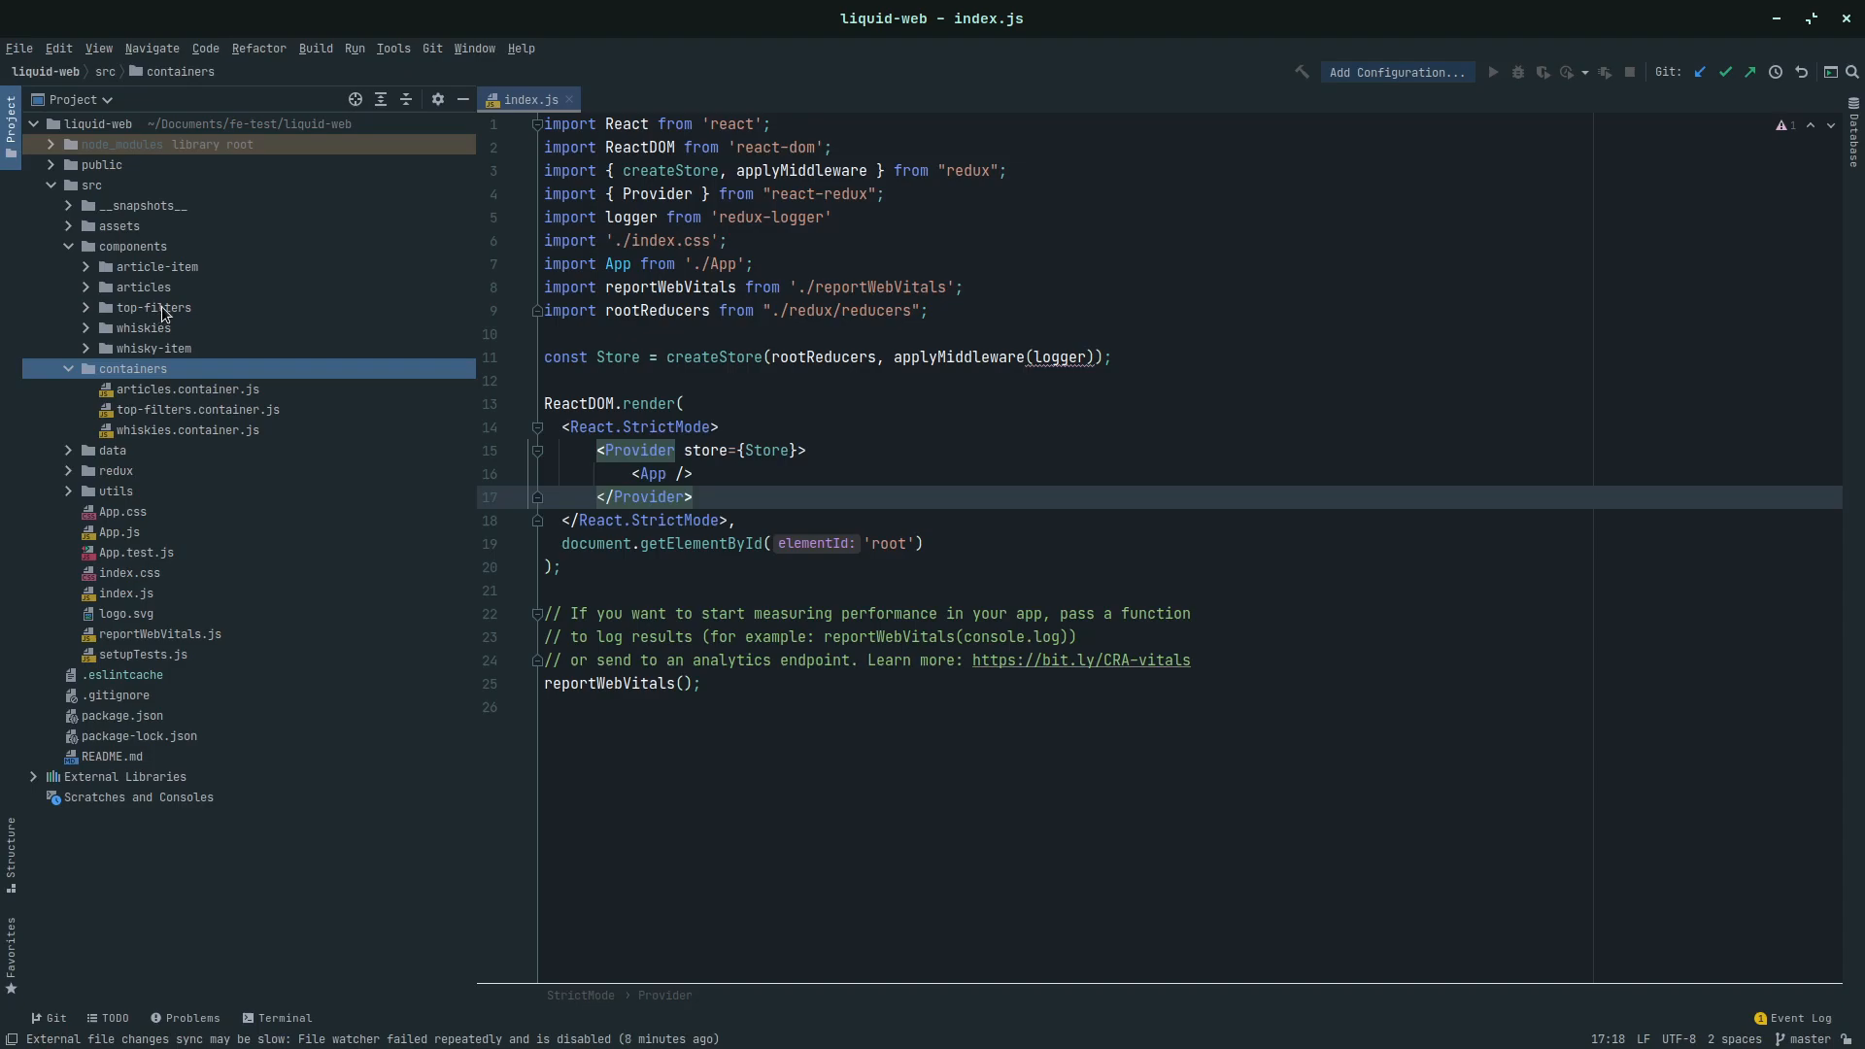
mouse_move(106, 619)
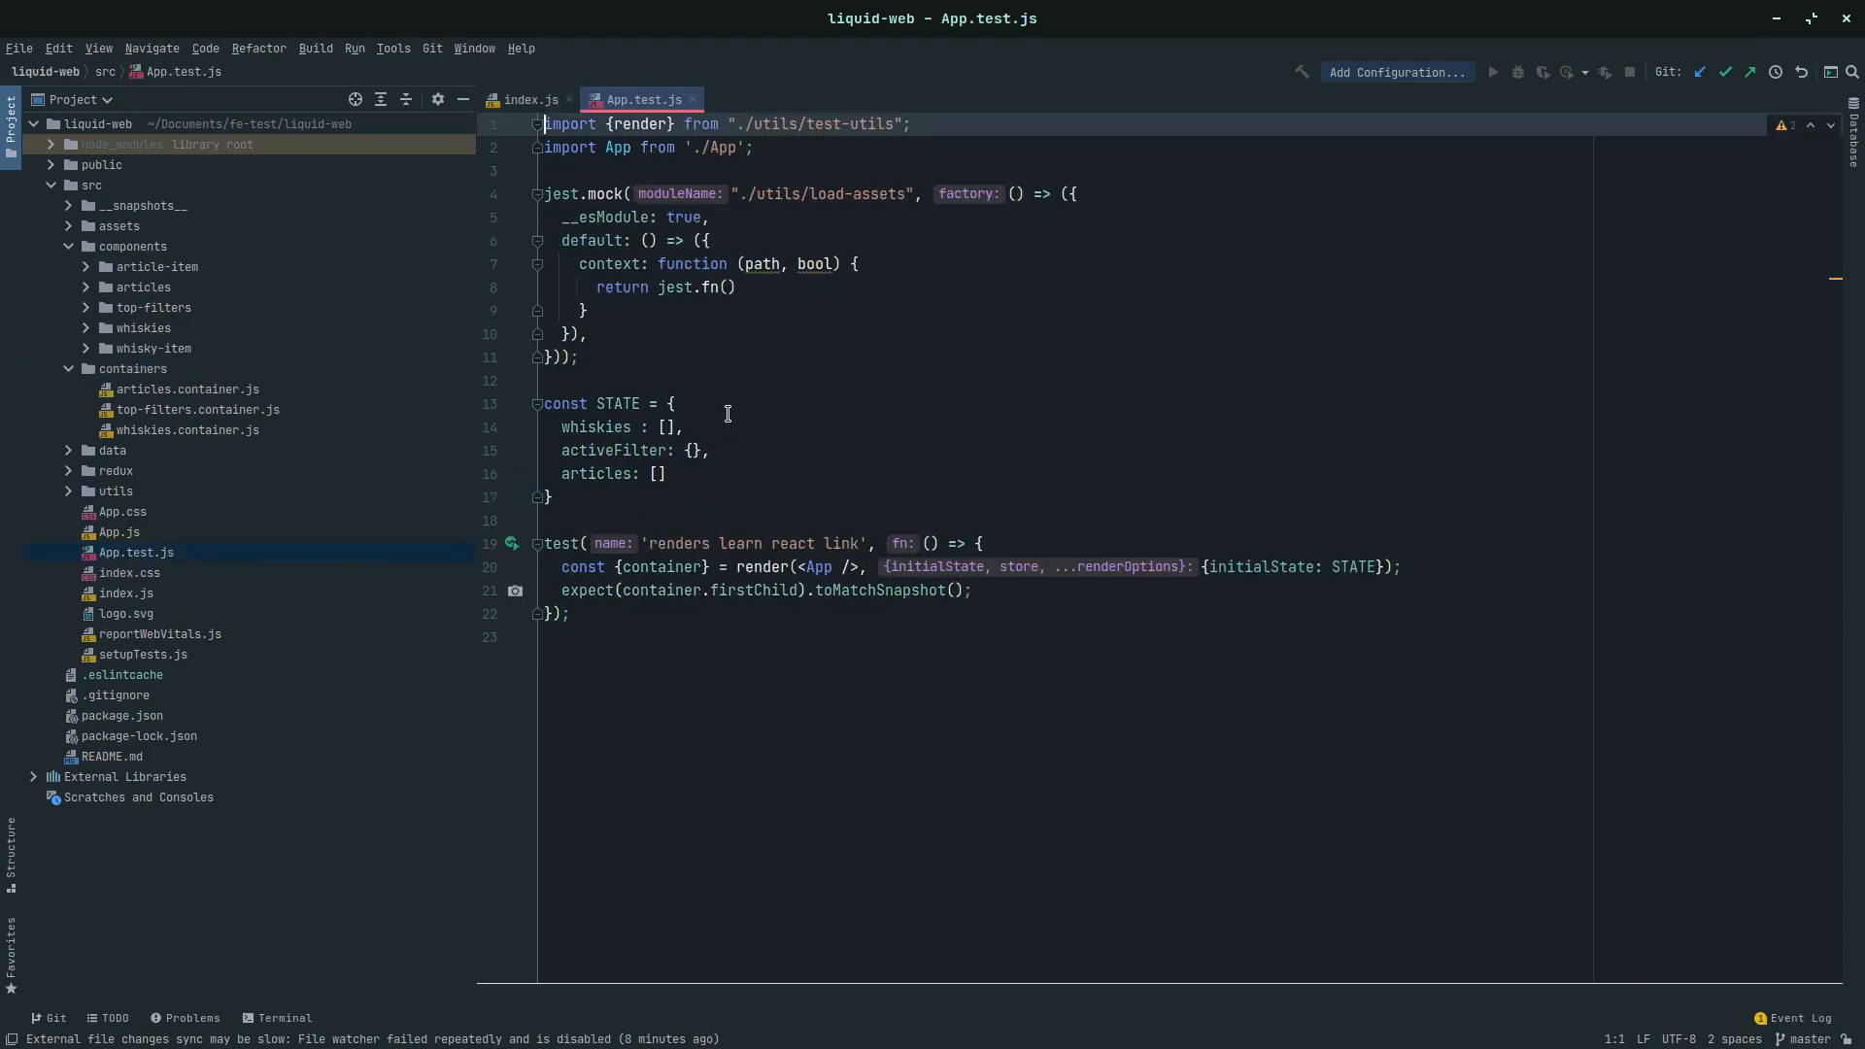
click(673, 403)
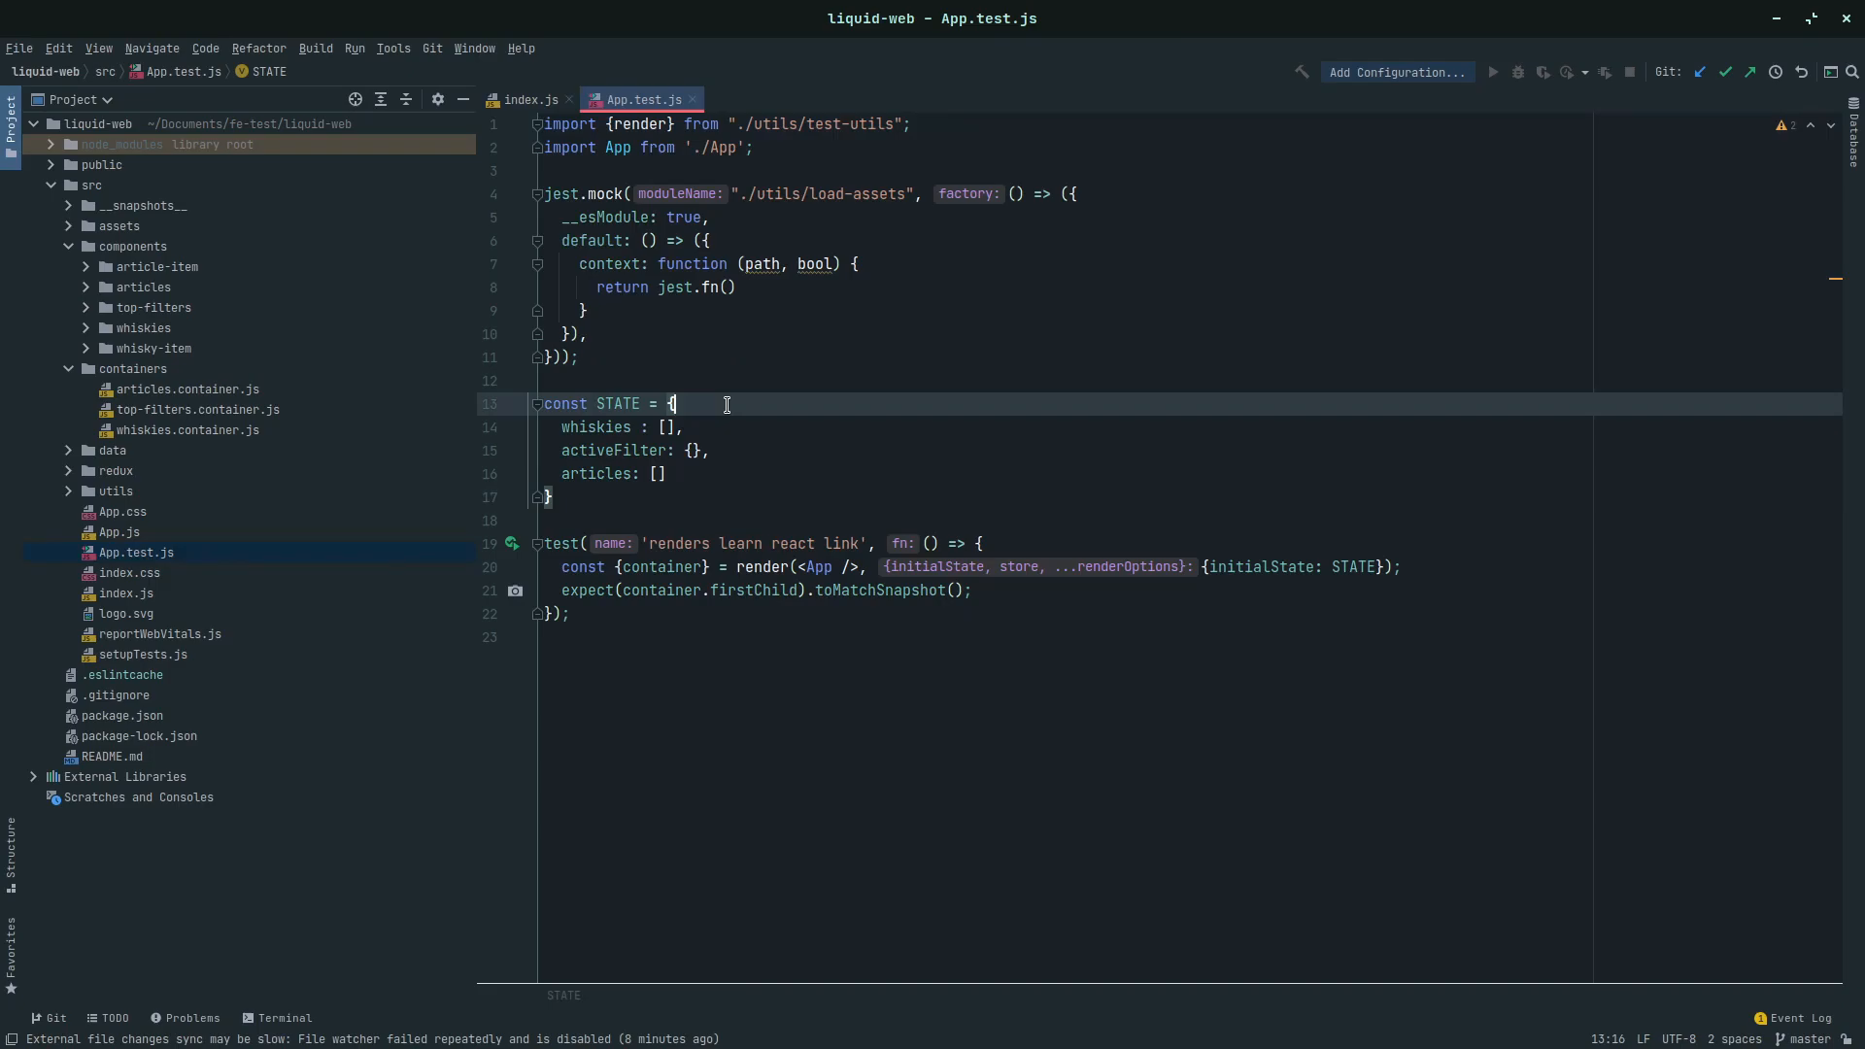
mouse_move(720, 393)
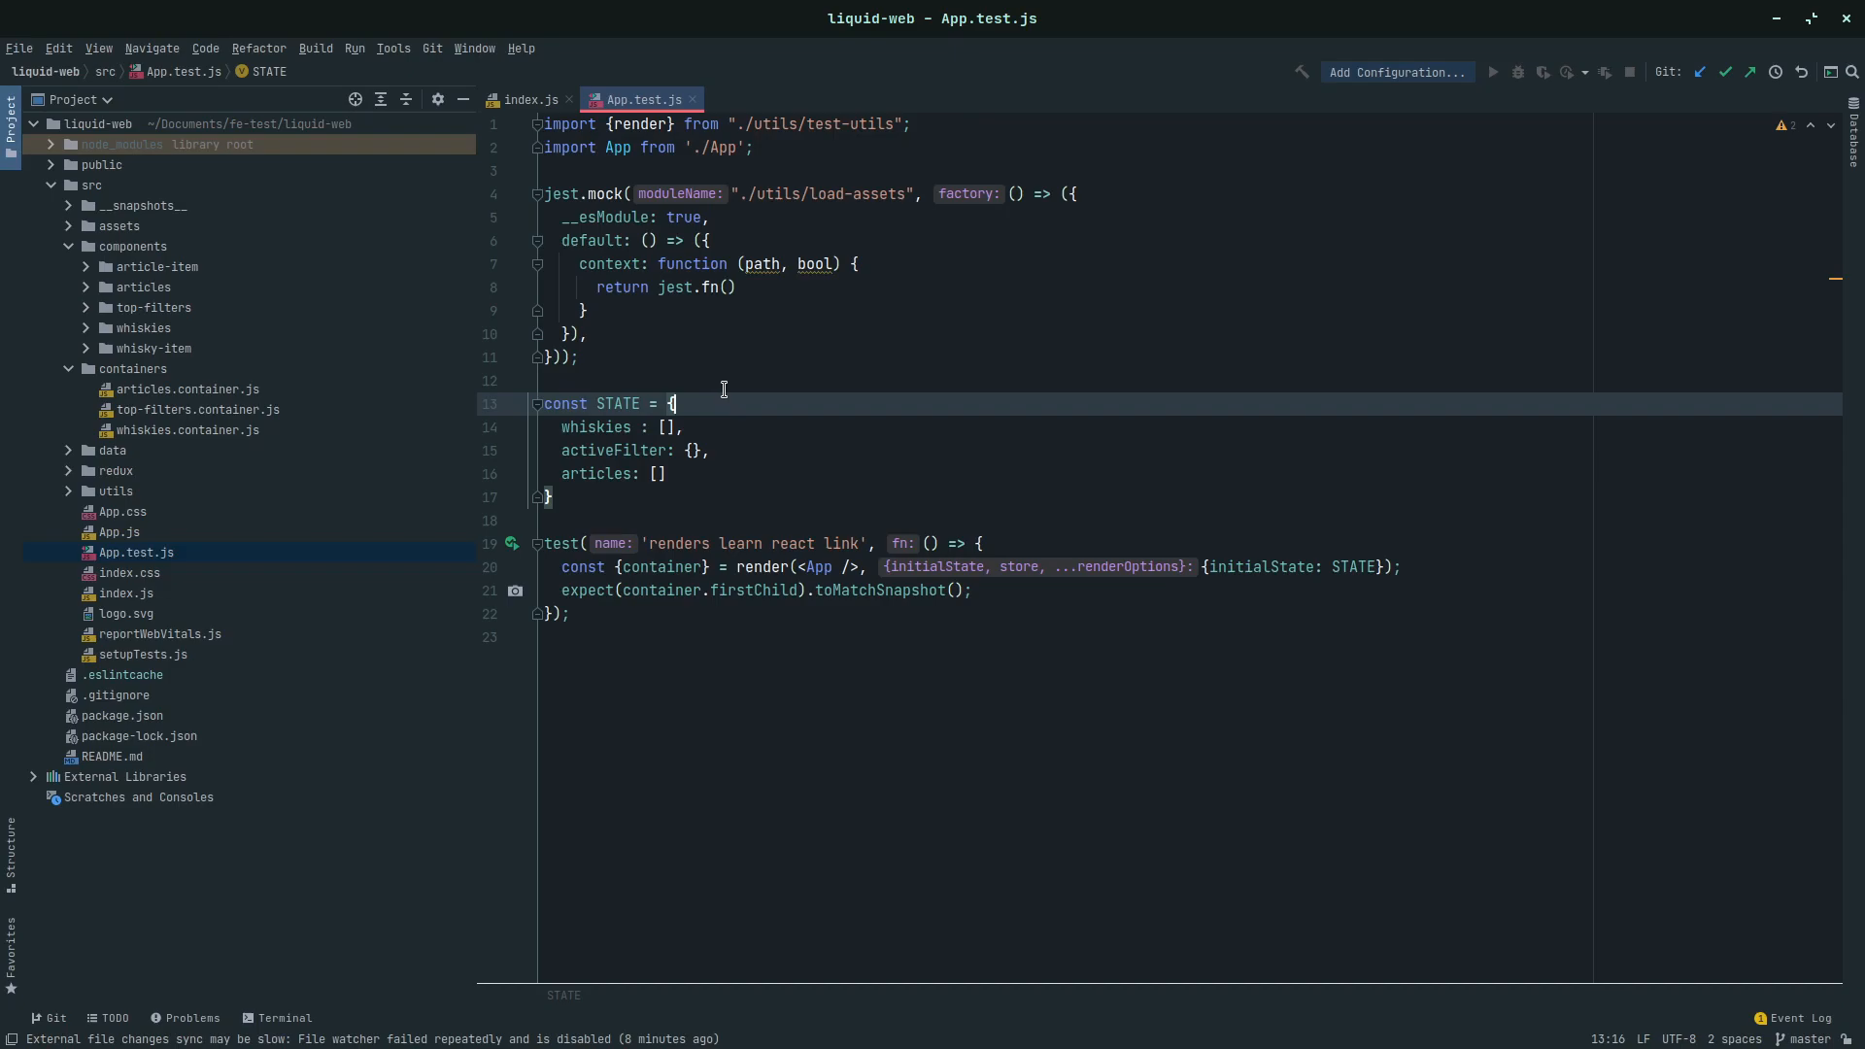
mouse_move(737, 365)
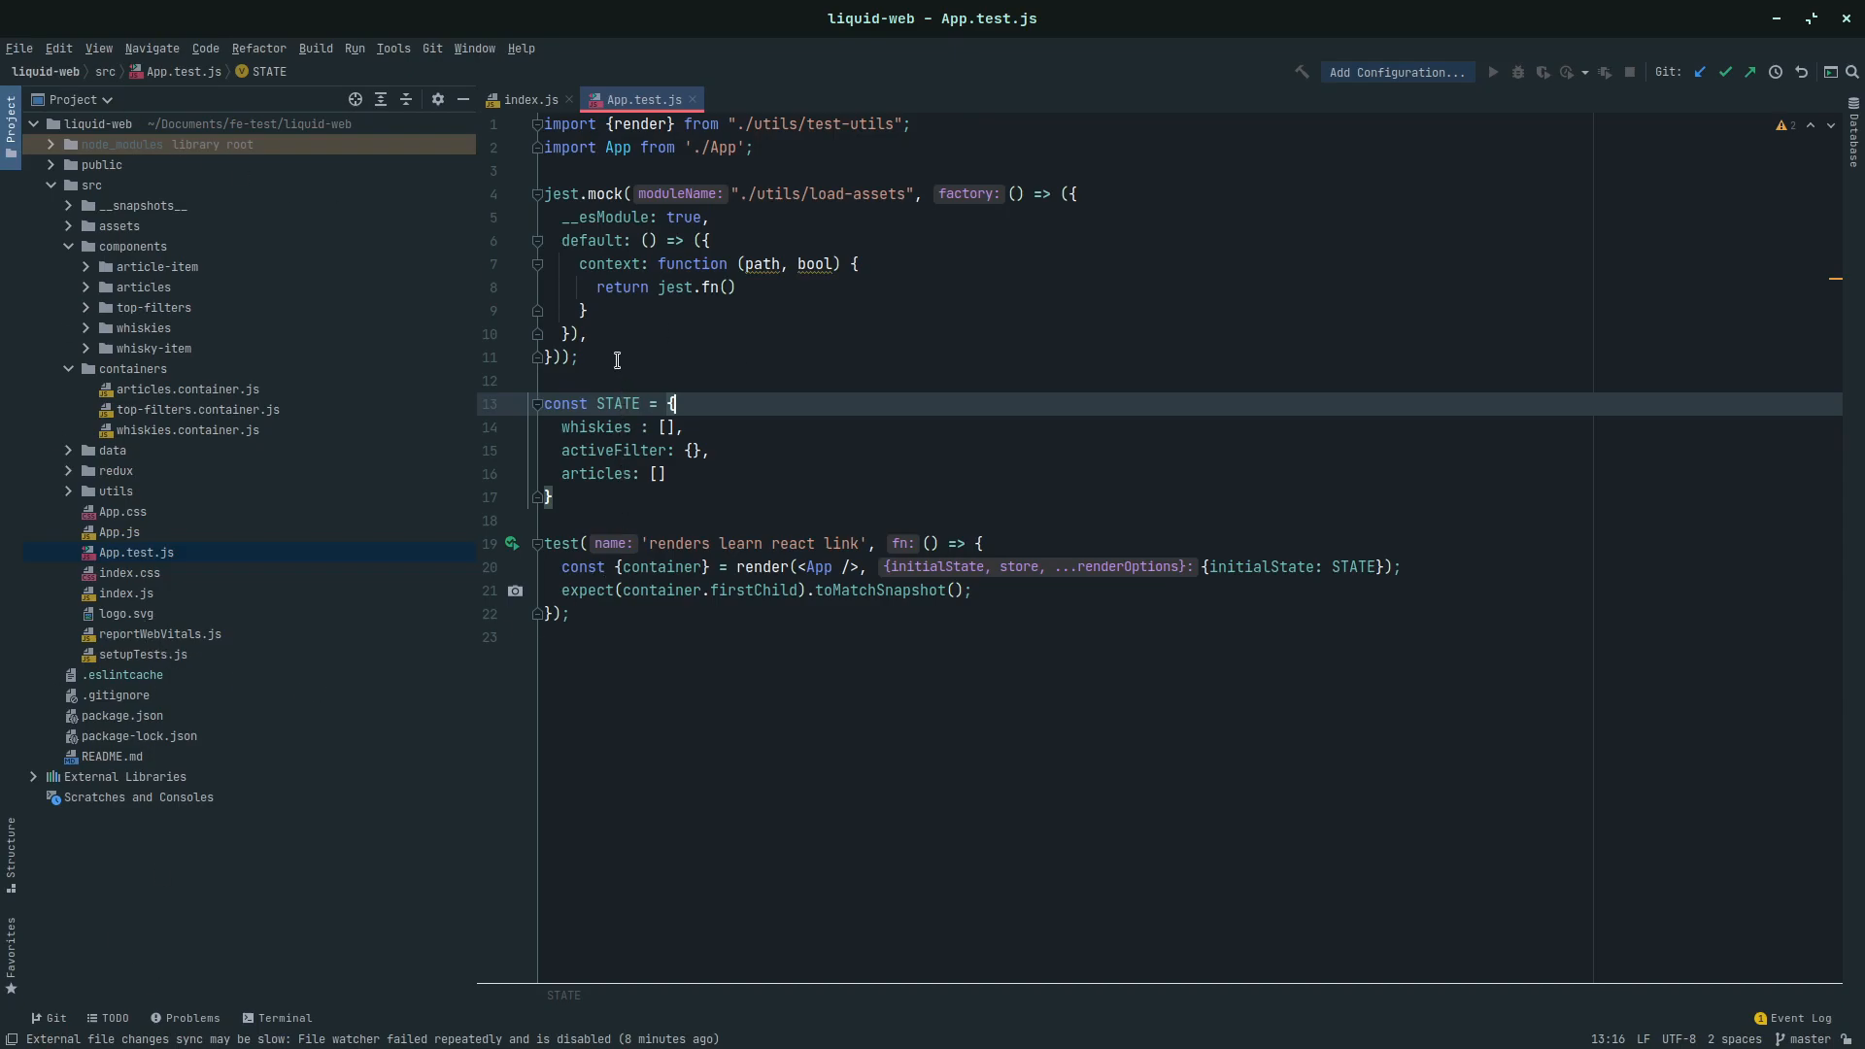
click(615, 357)
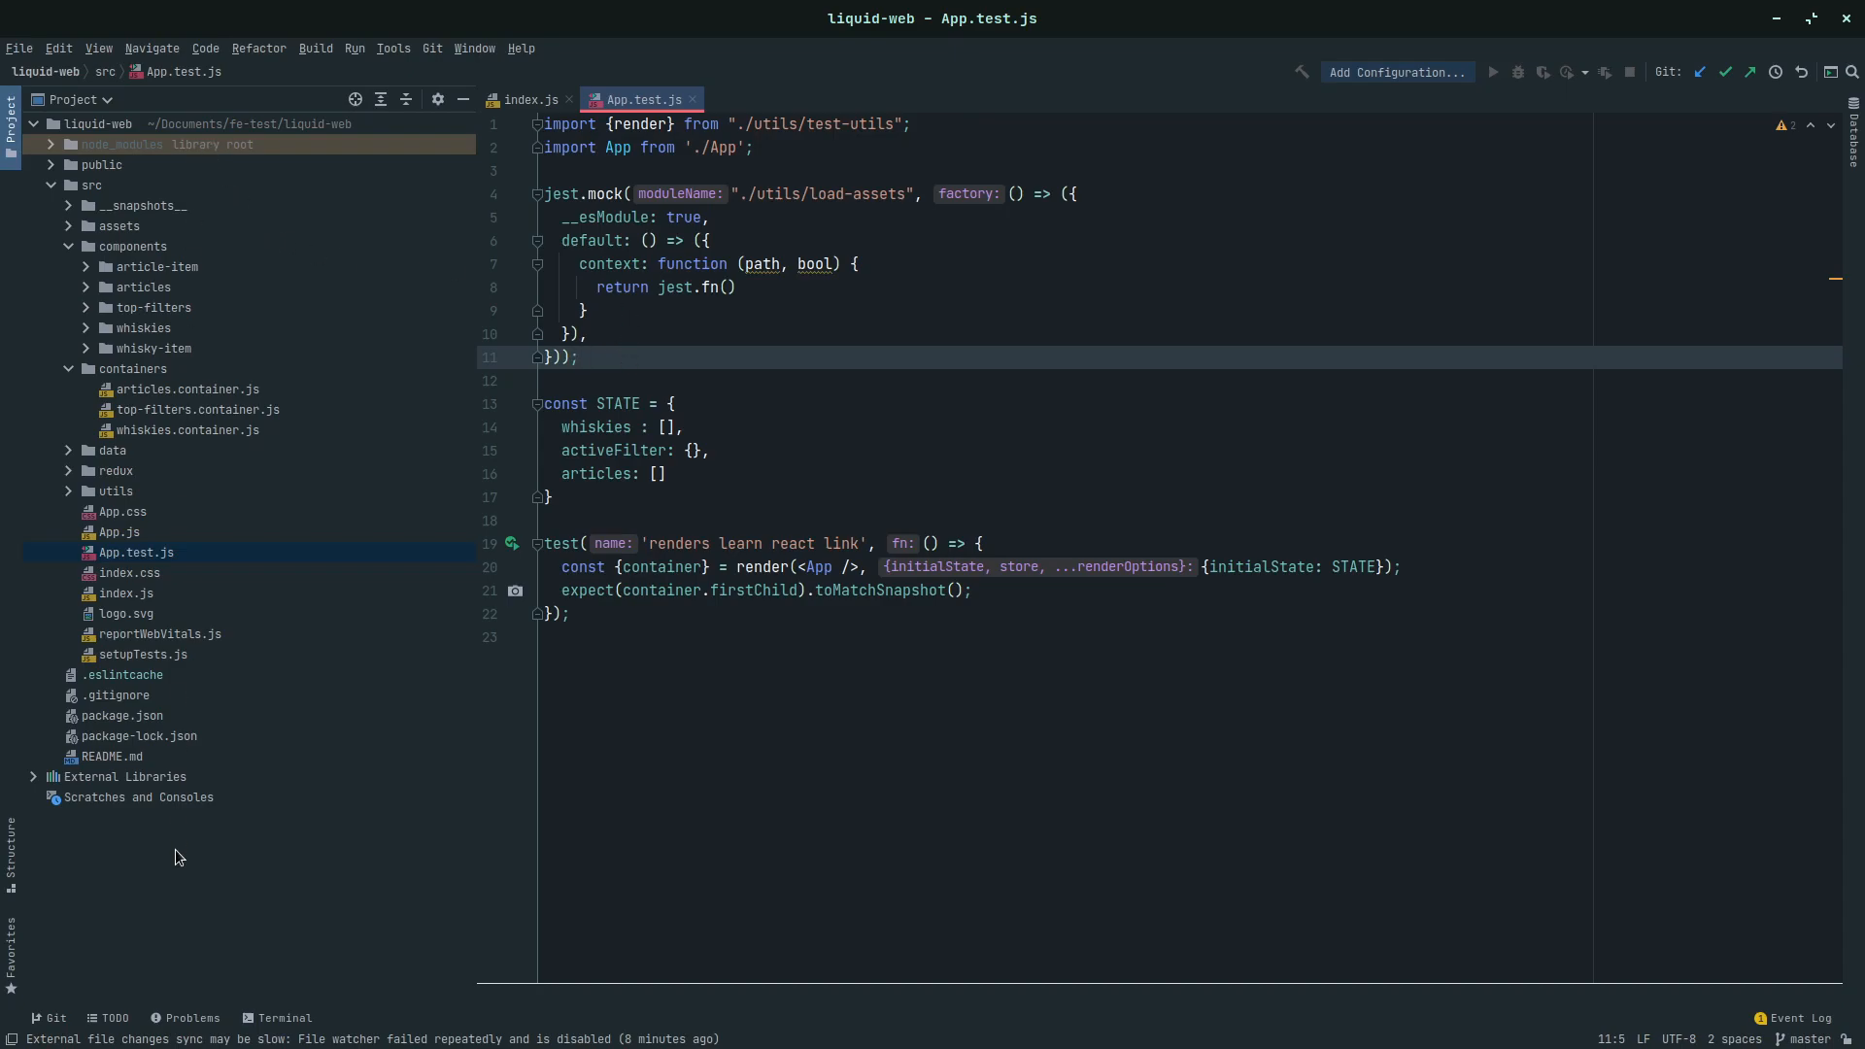
mouse_move(450, 809)
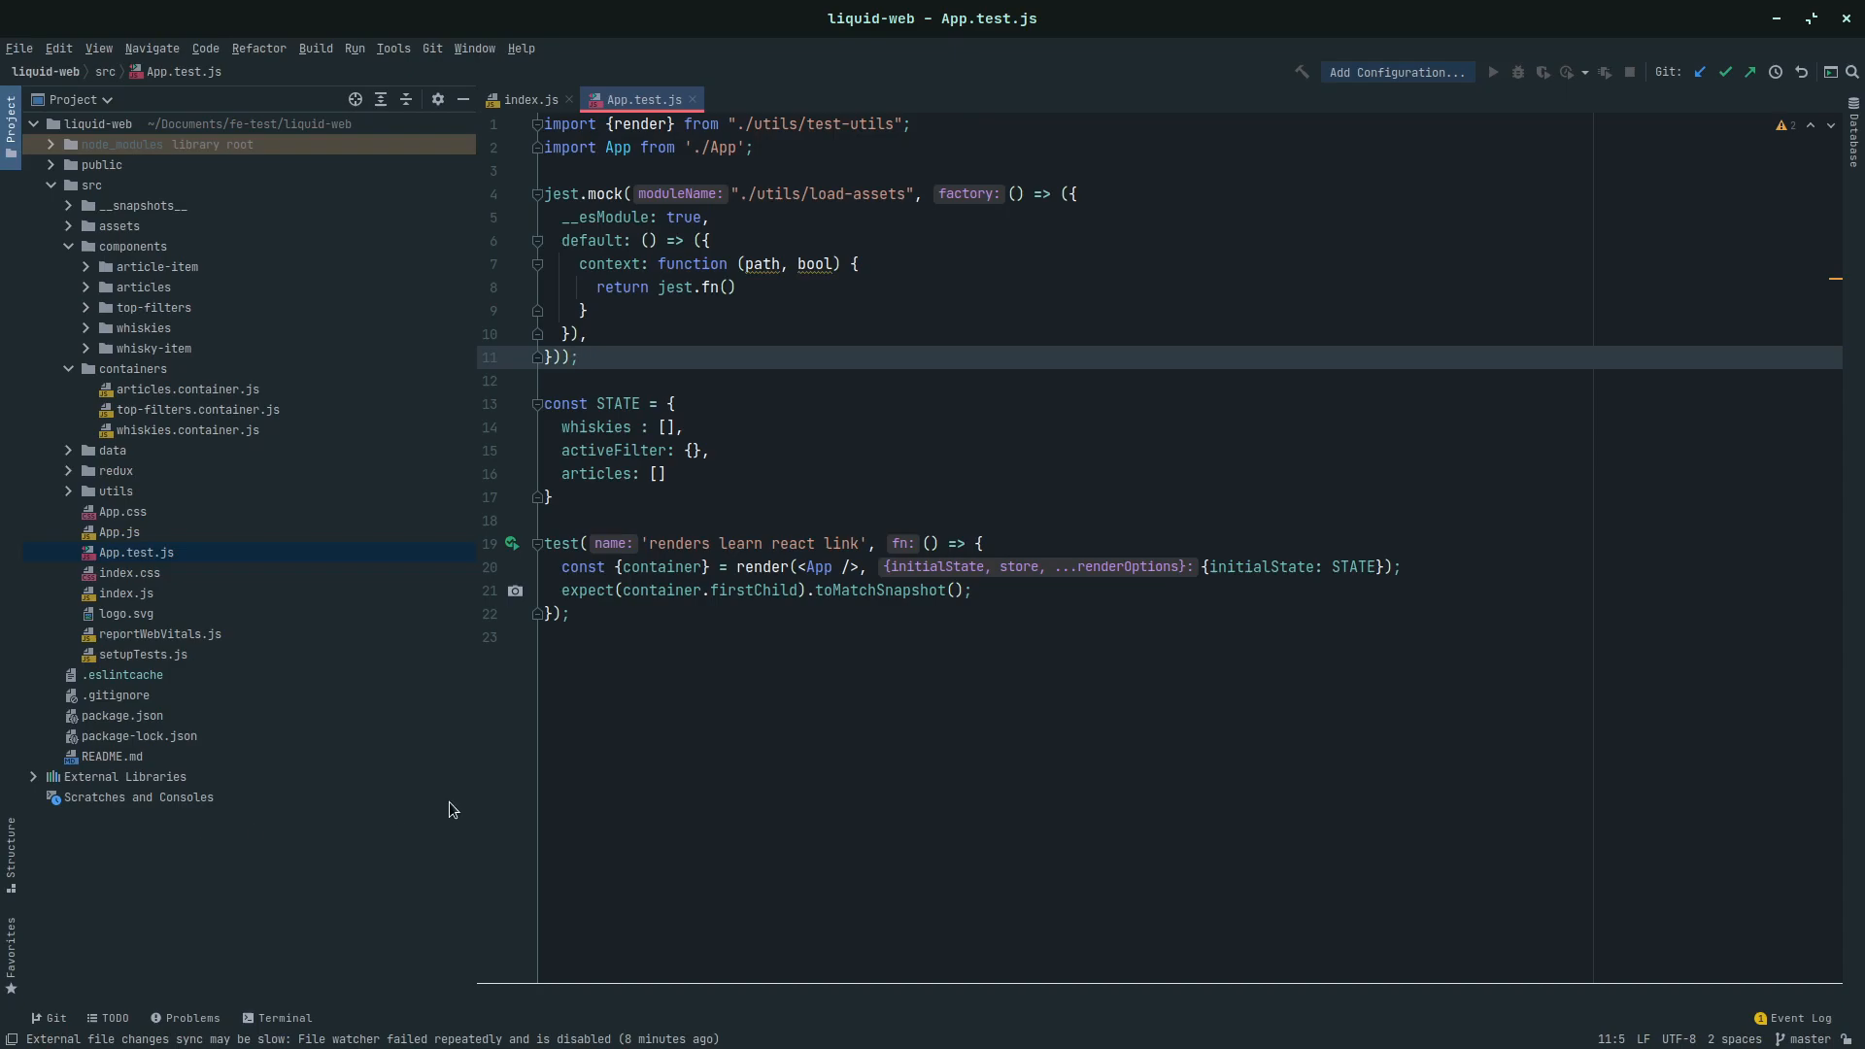
mouse_move(264, 556)
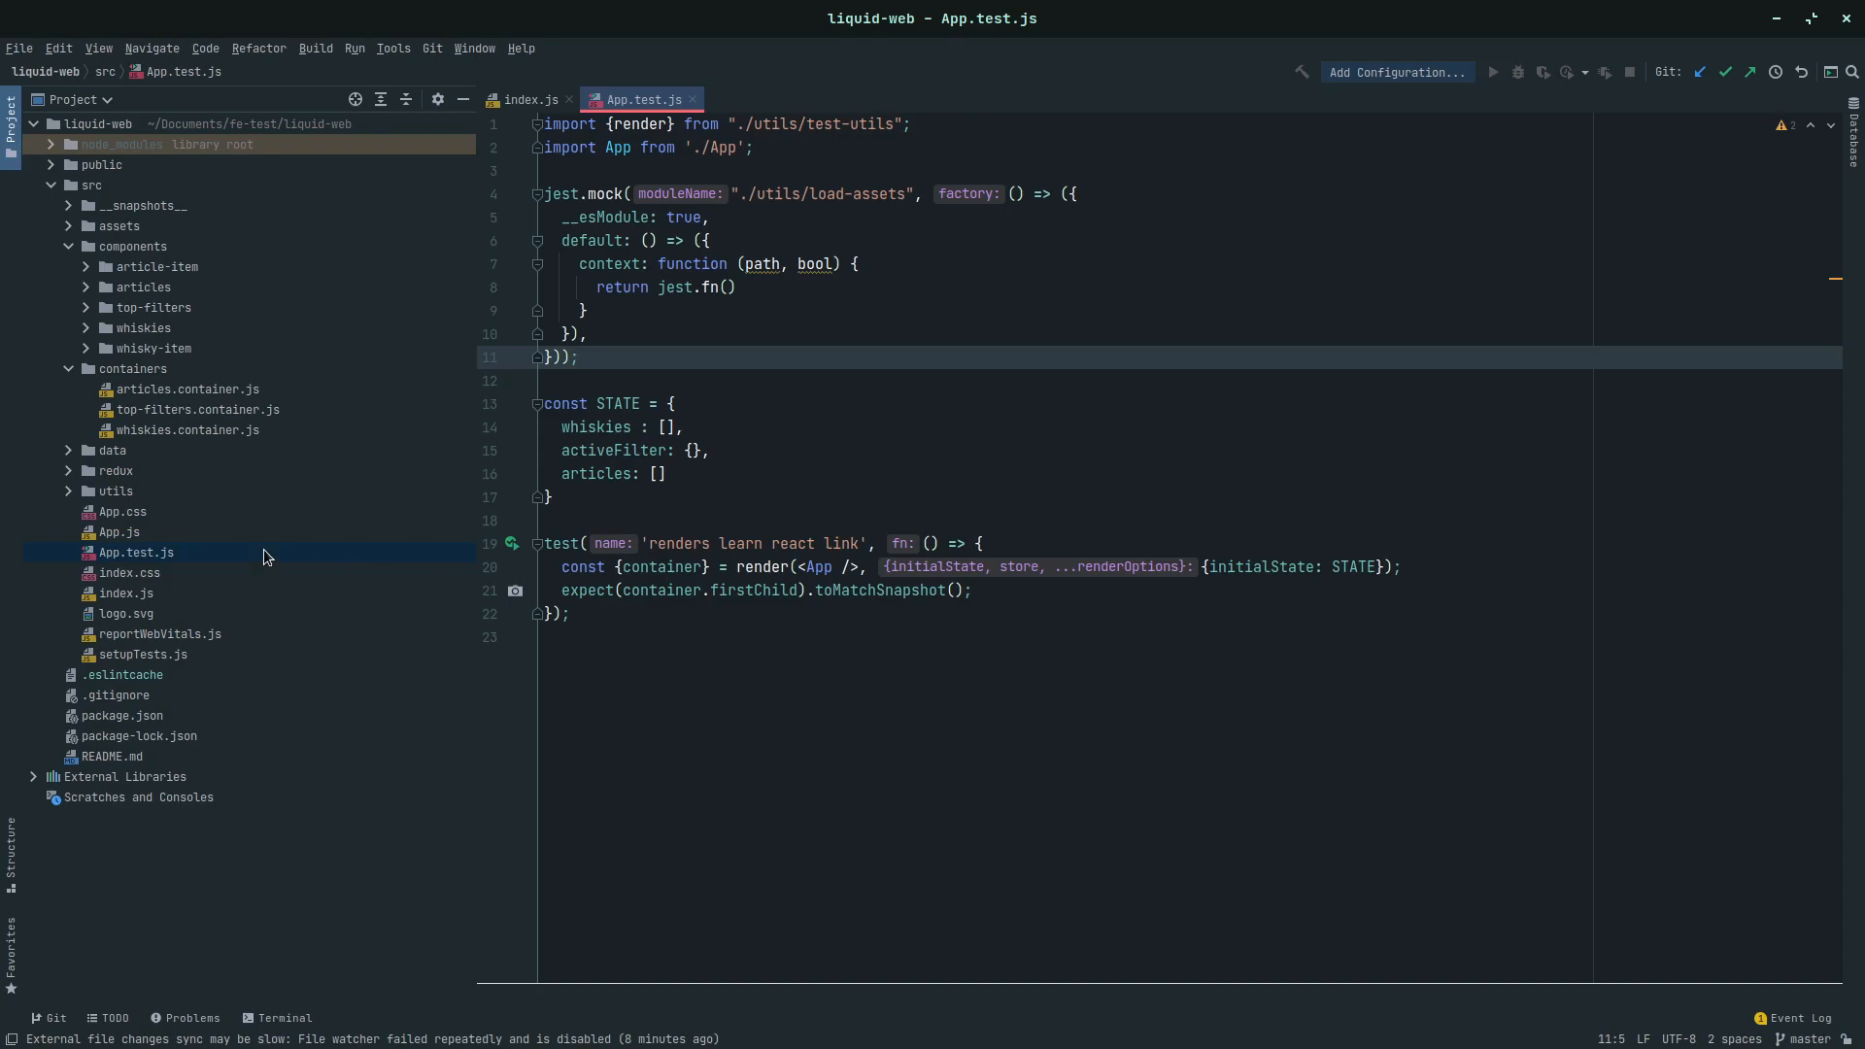